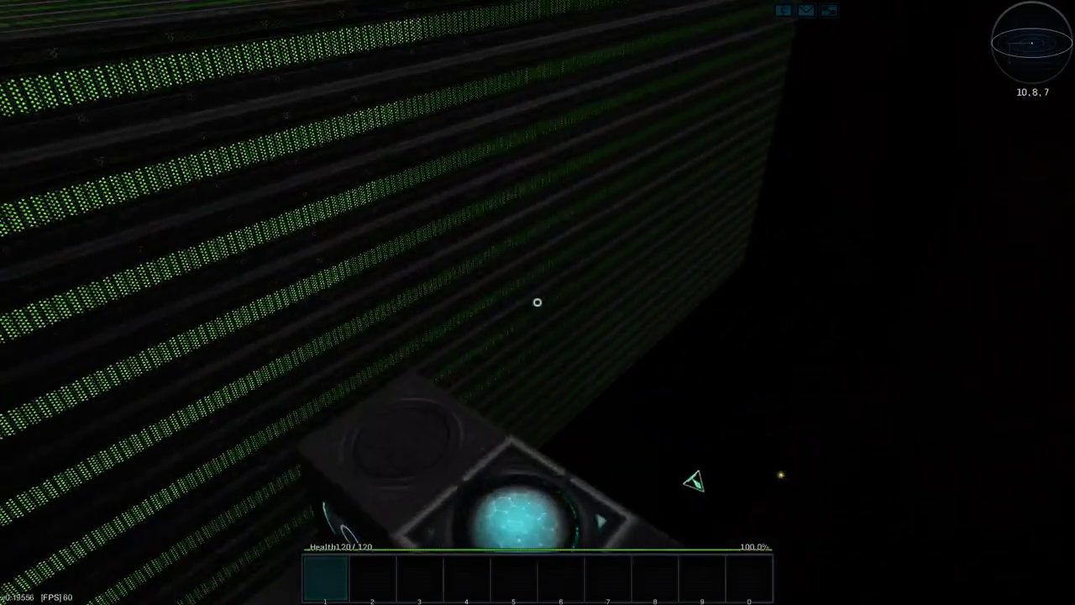
pyautogui.moveTo(538, 302)
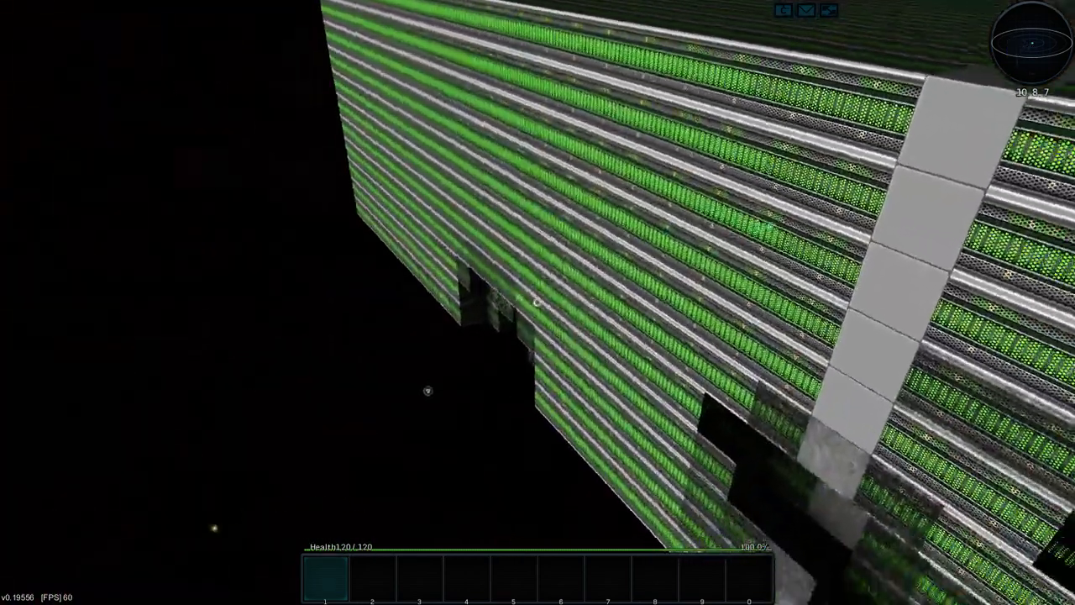
pyautogui.moveTo(538, 303)
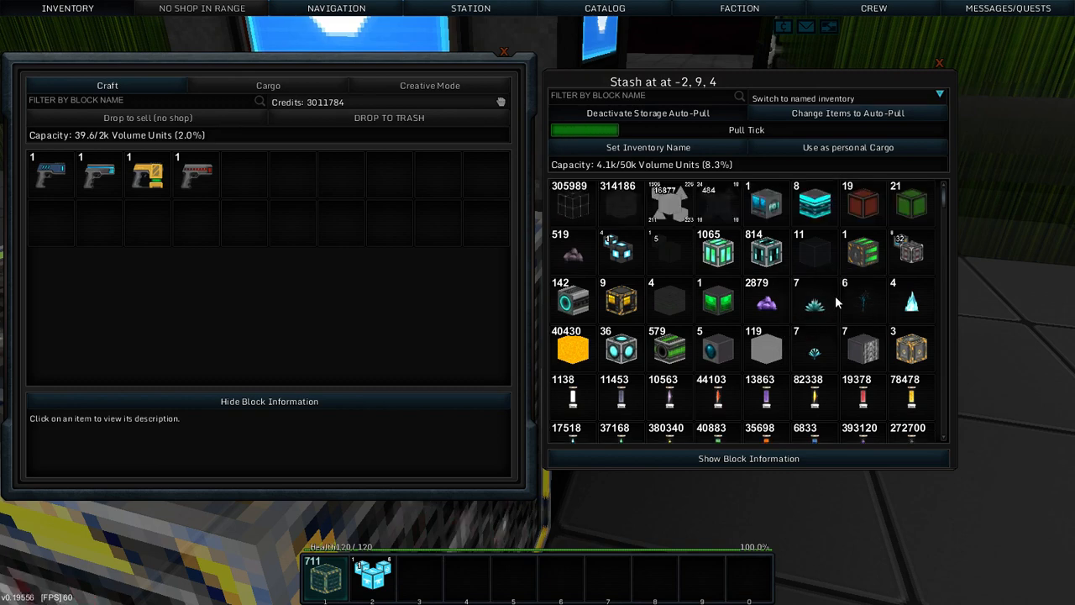
pyautogui.moveTo(620, 249)
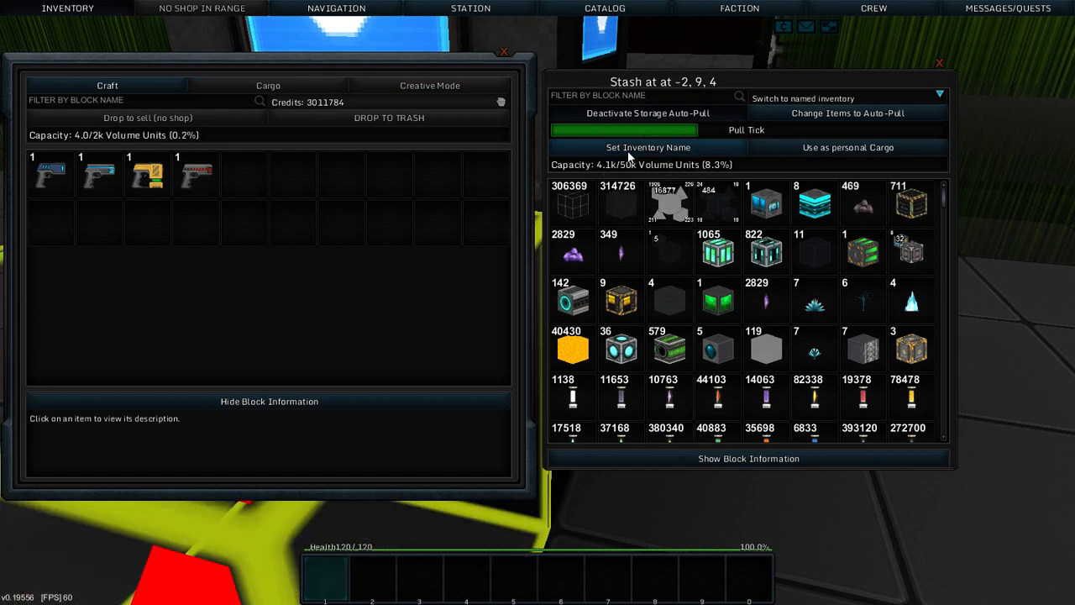
# Use the storage stash as personal cargo and browse through the inventory
pyautogui.click(430, 84)
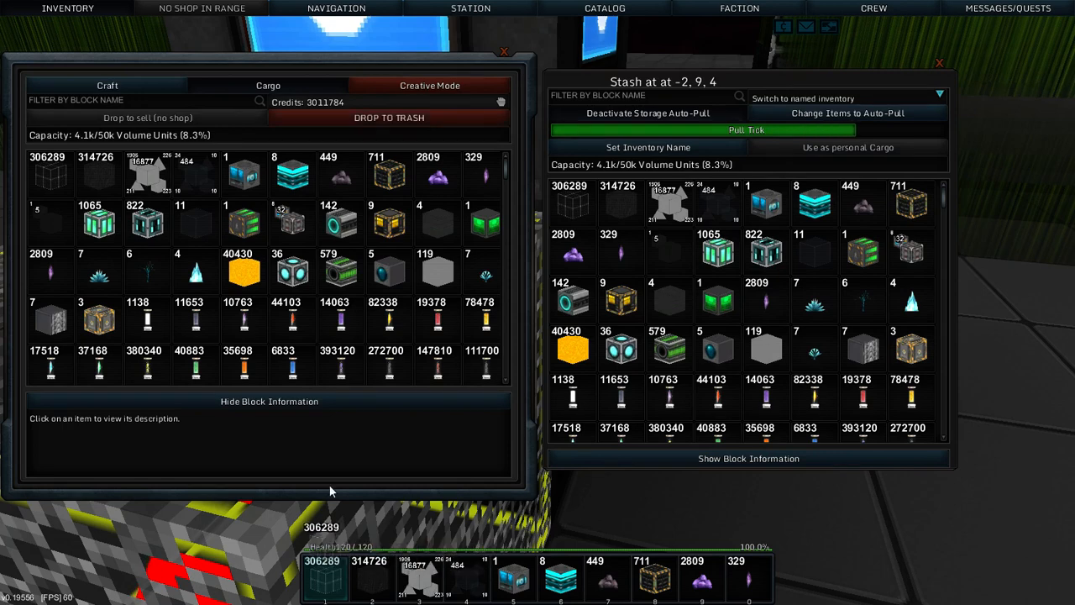
pyautogui.scroll(-3)
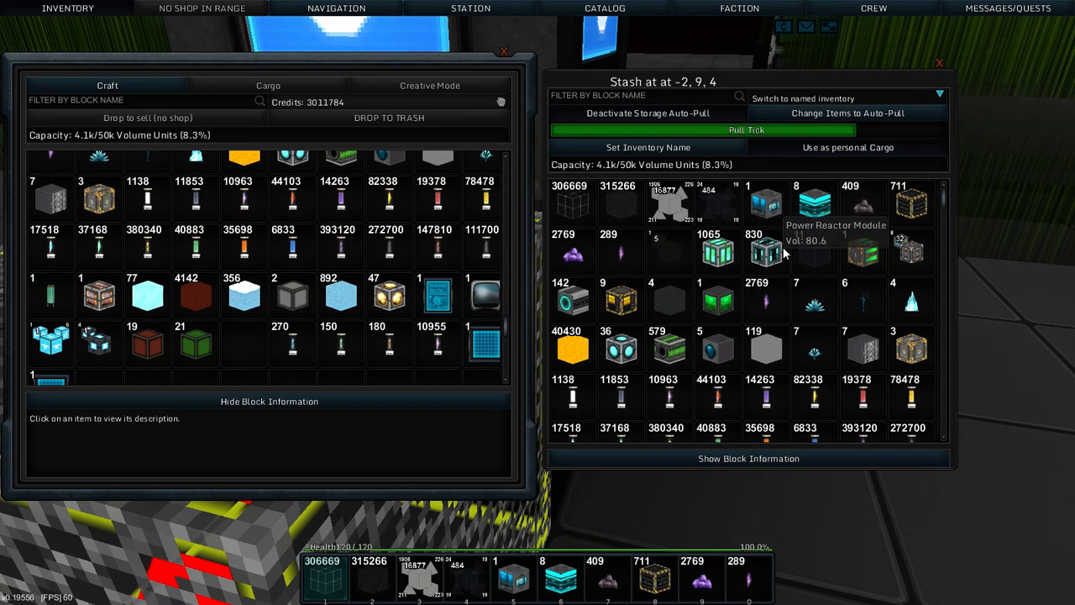
pyautogui.scroll(-3)
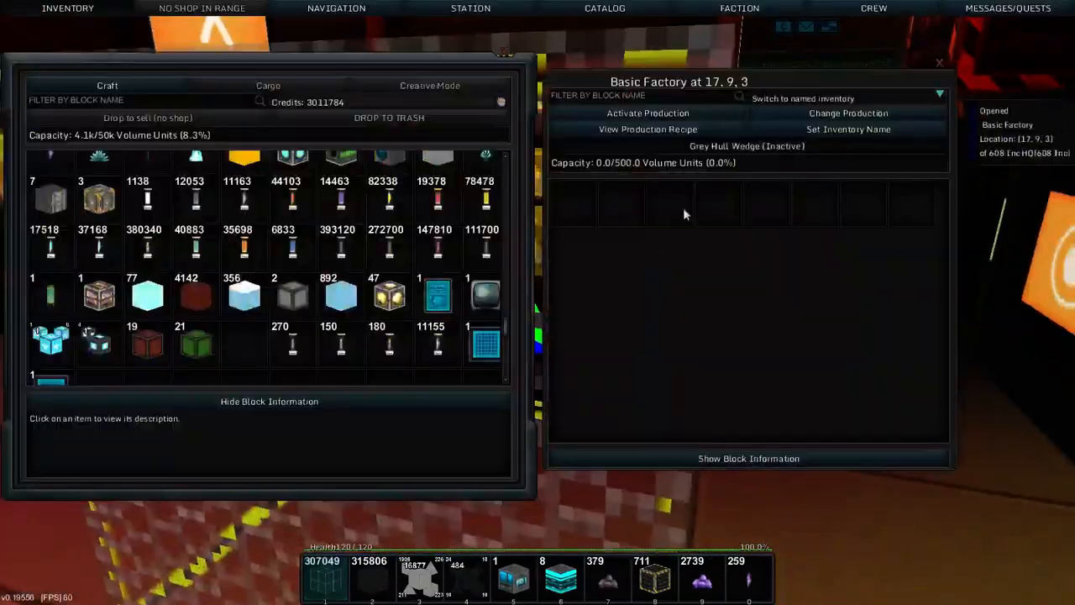
# Filter the Basic Factory's product list for 'armor', then cancel without choosing
pyautogui.click(847, 112)
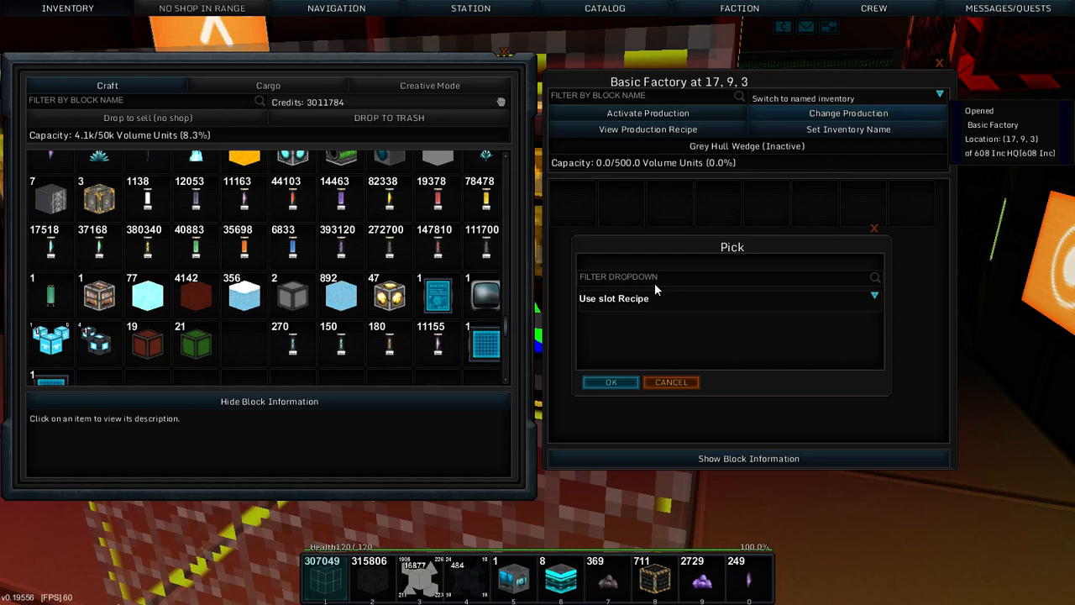
pyautogui.write('ard f')
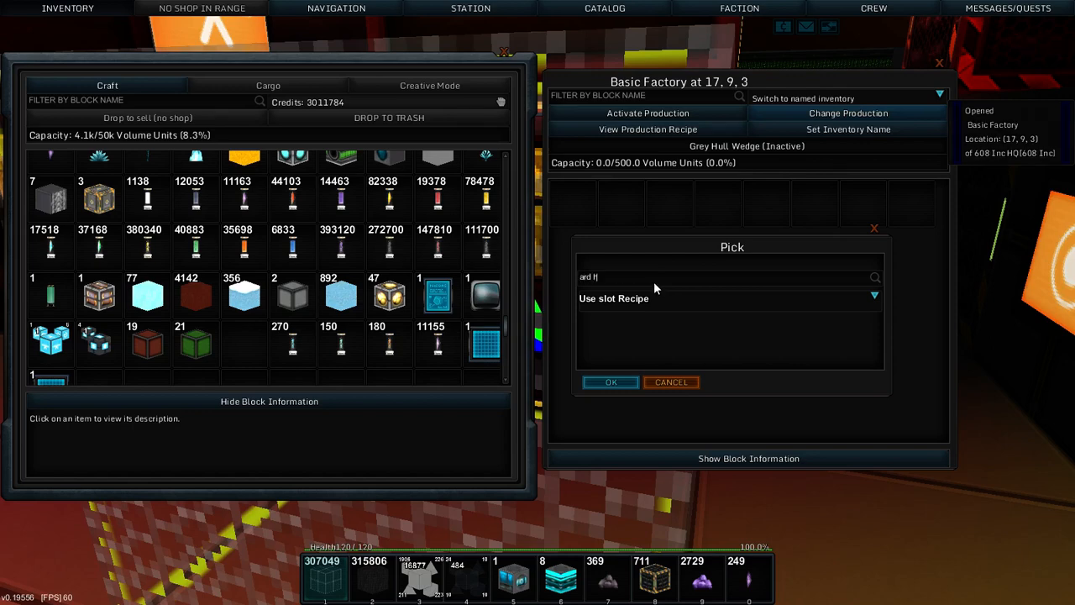
pyautogui.write('ar')
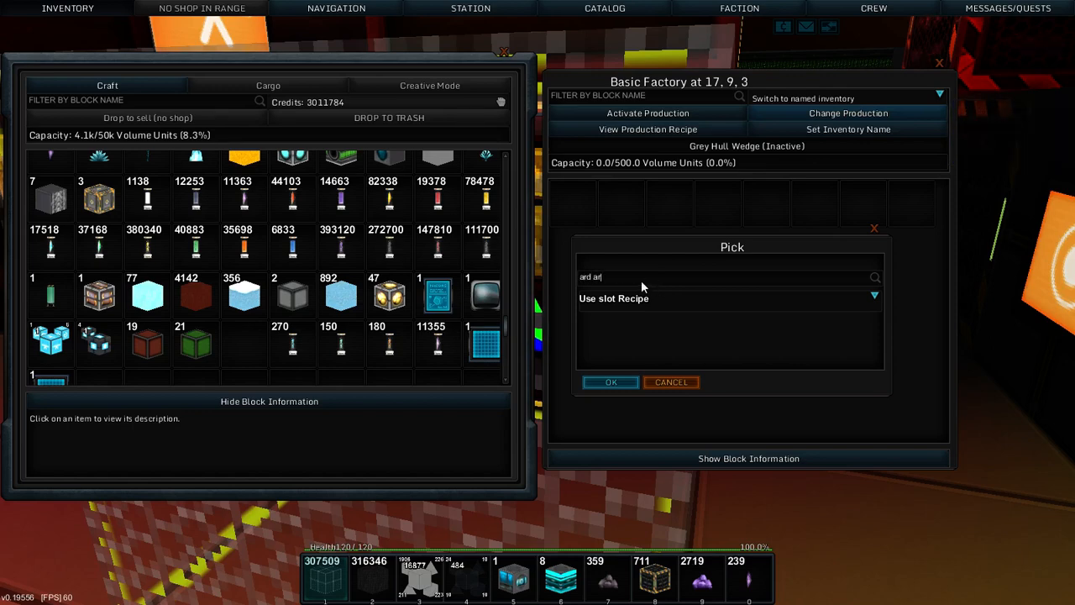
pyautogui.press('BackSpace')
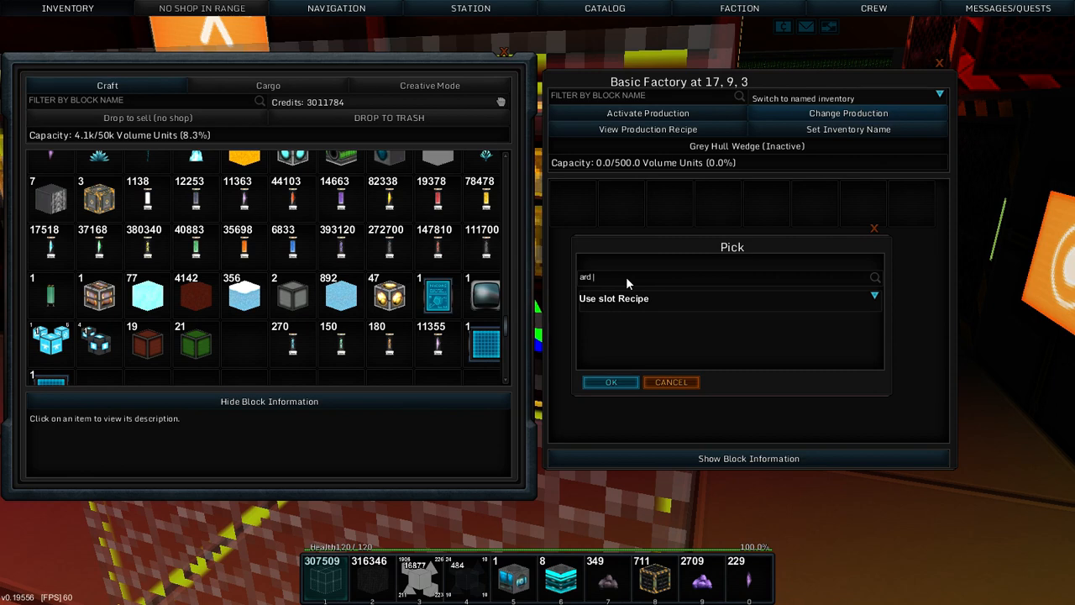
pyautogui.write('armor')
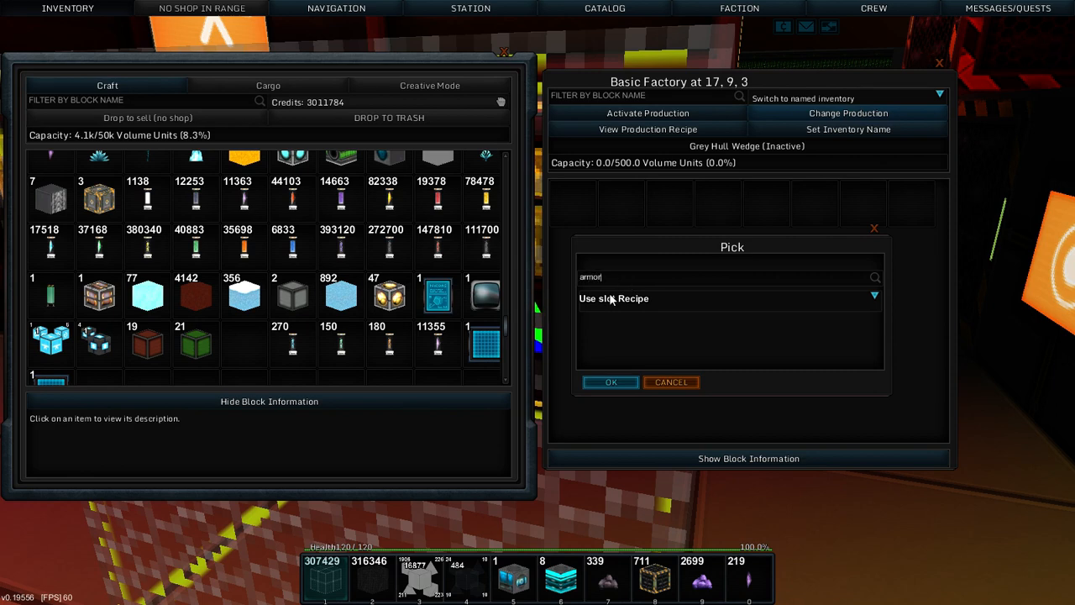
pyautogui.press('BackSpace')
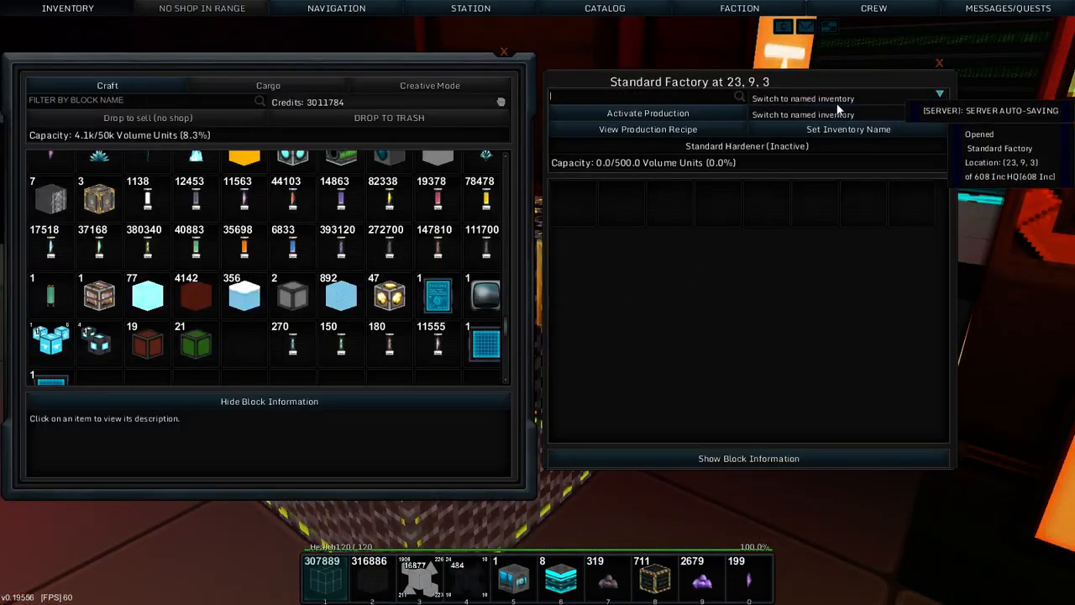
# Filter the product picker for 'arm' and dismiss it without choosing a recipe
pyautogui.click(849, 112)
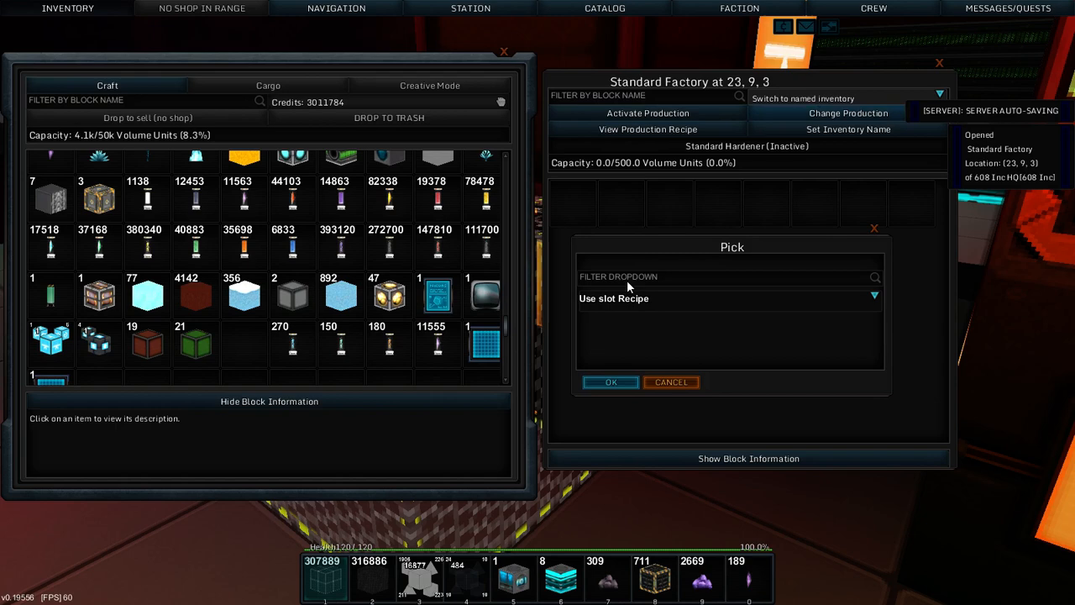
pyautogui.write('arm')
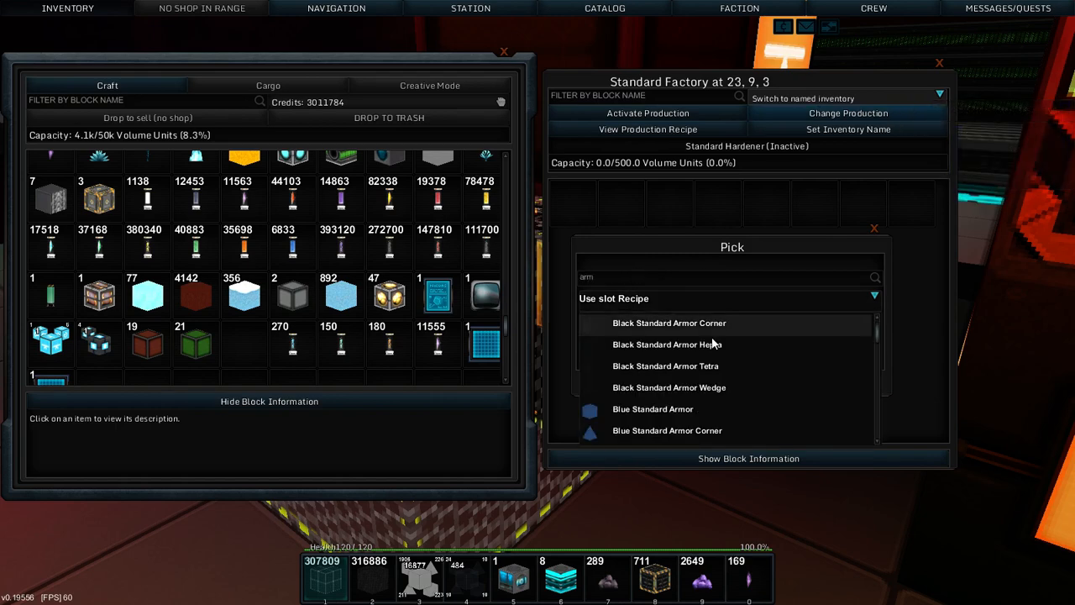
pyautogui.scroll(-3)
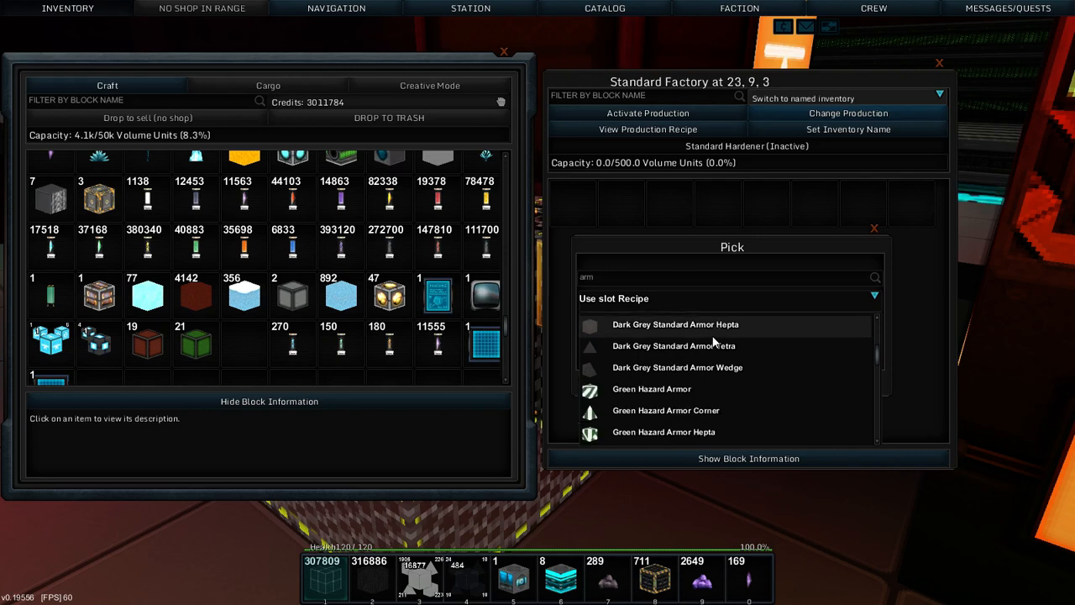
pyautogui.click(874, 229)
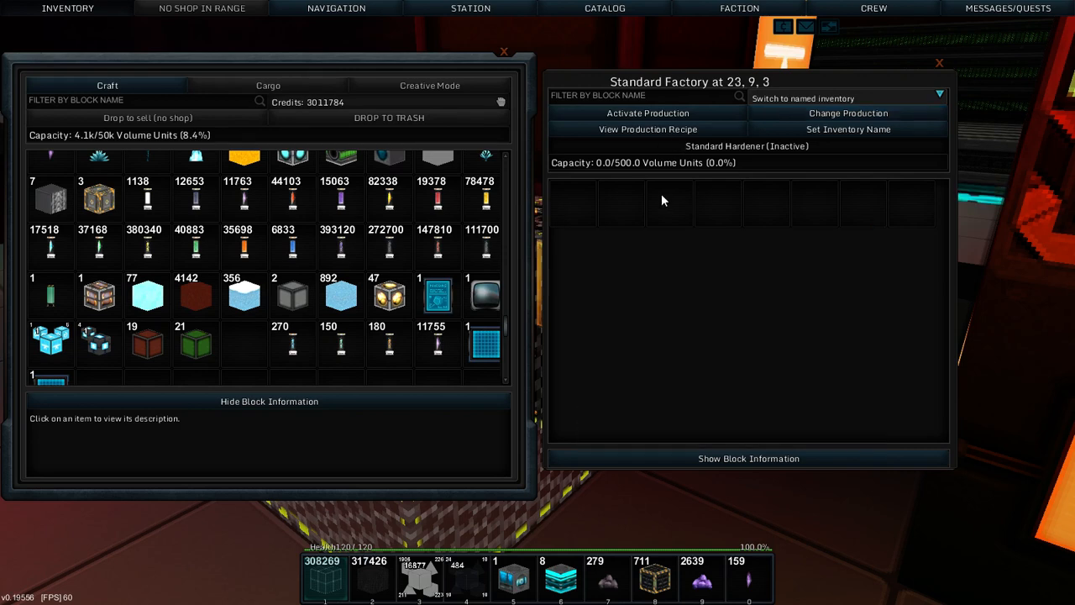
# Filter for 'hard', select Standard Hardener and show its recipe graph
pyautogui.click(847, 112)
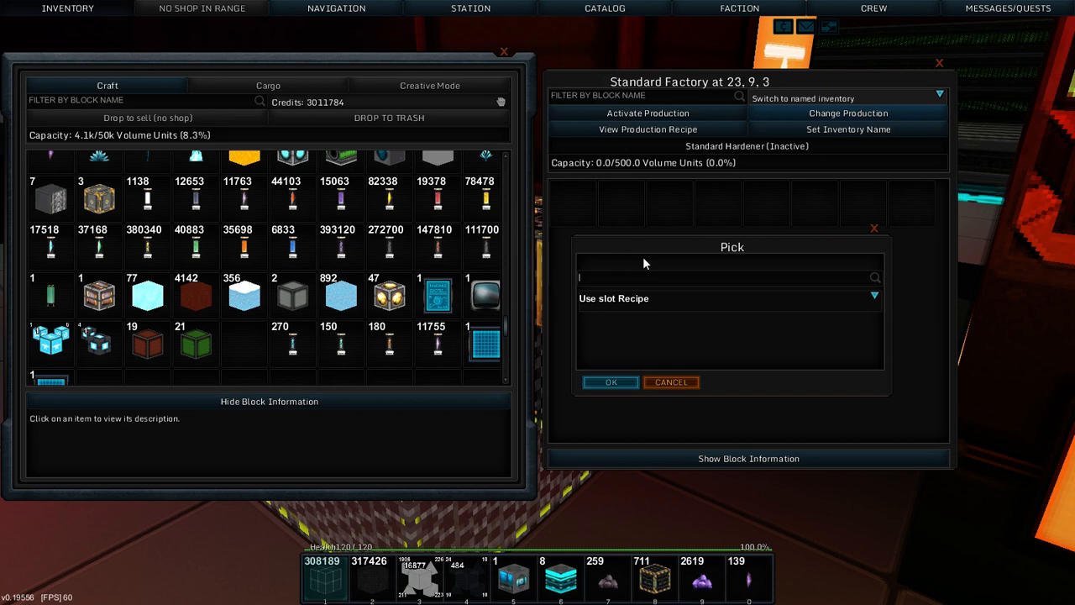
pyautogui.write('hard')
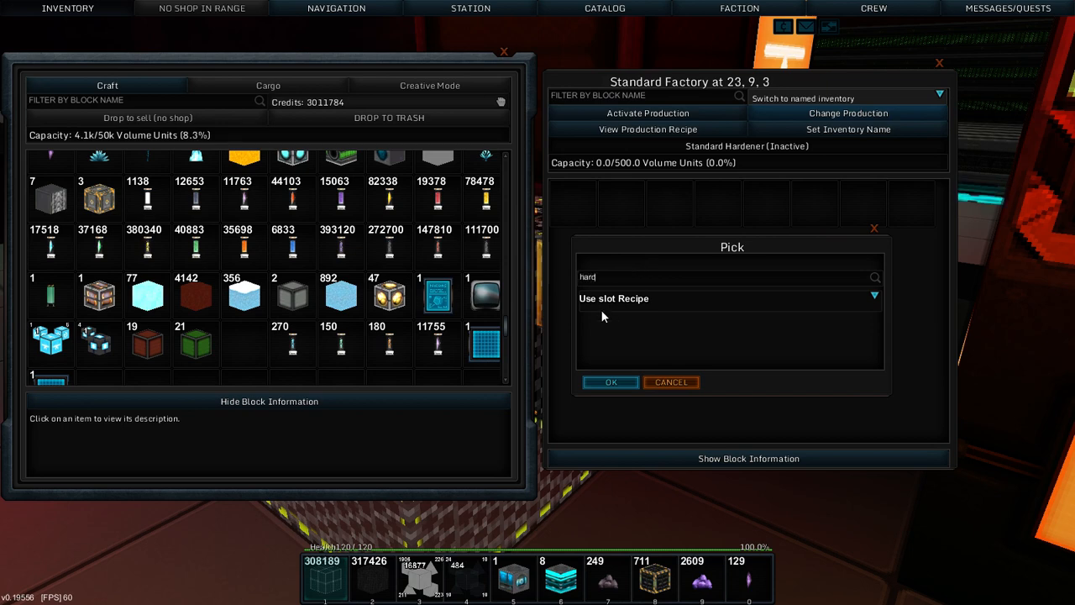
pyautogui.click(731, 299)
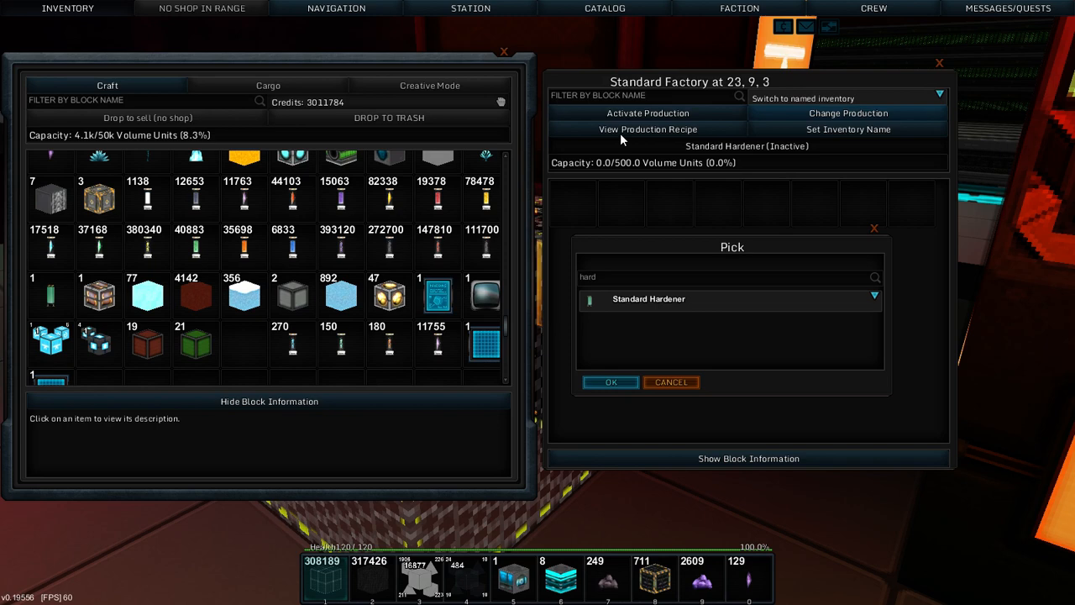
pyautogui.click(649, 127)
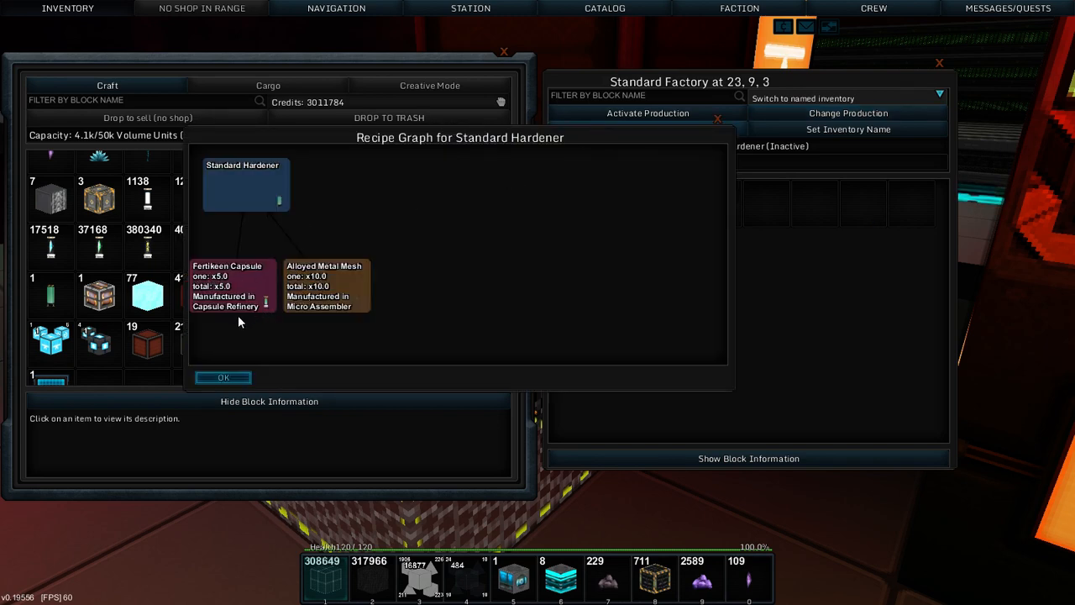
# Close the Standard Hardener recipe graph
pyautogui.click(223, 376)
pyautogui.write('stand')
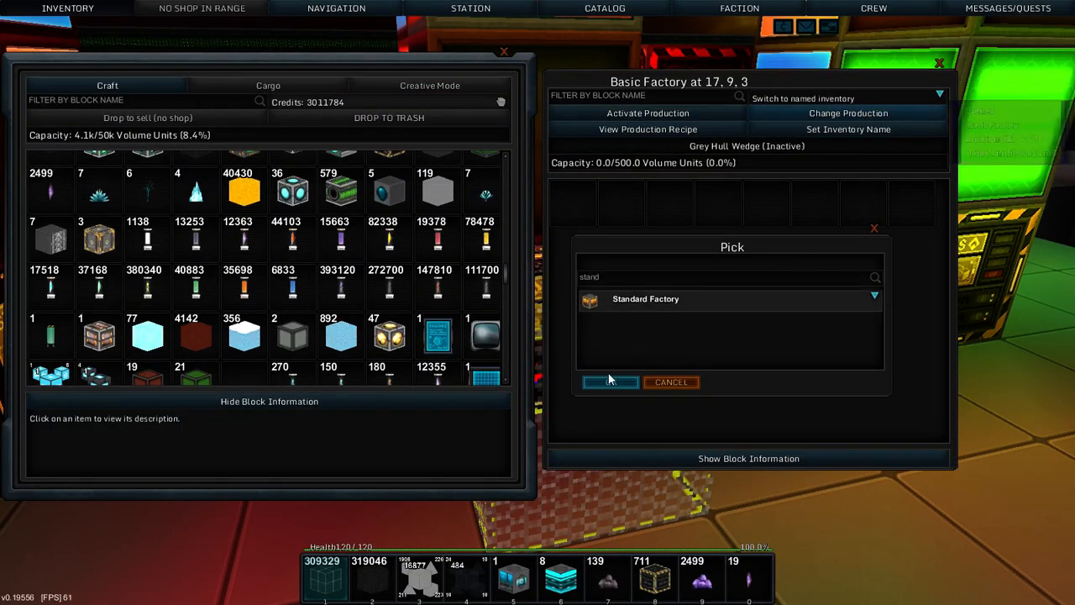
# Confirm Standard Factory as the Basic Factory's product
pyautogui.click(612, 382)
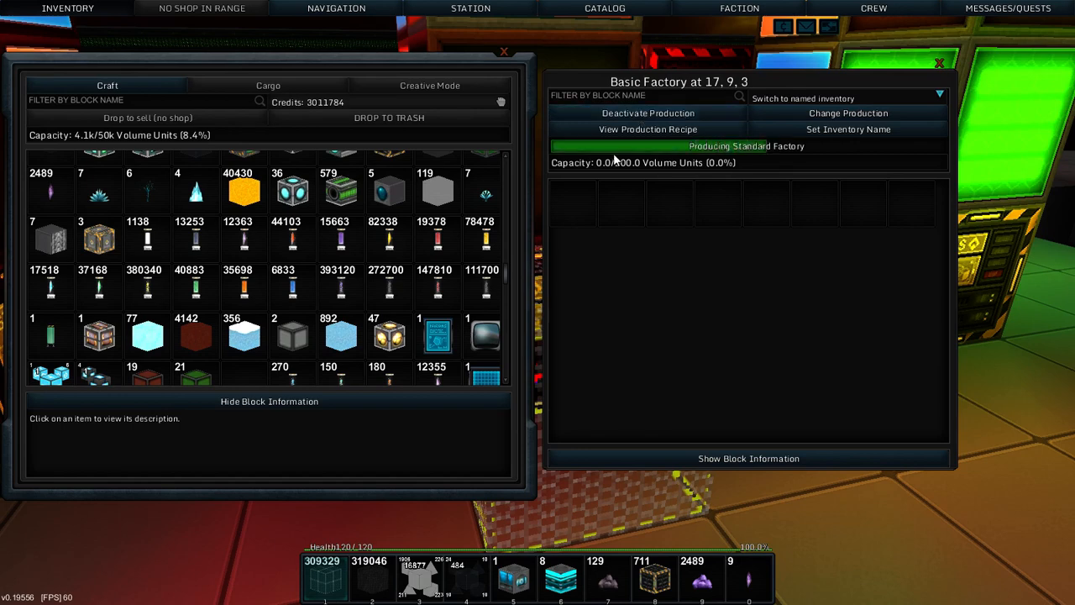
pyautogui.moveTo(637, 200)
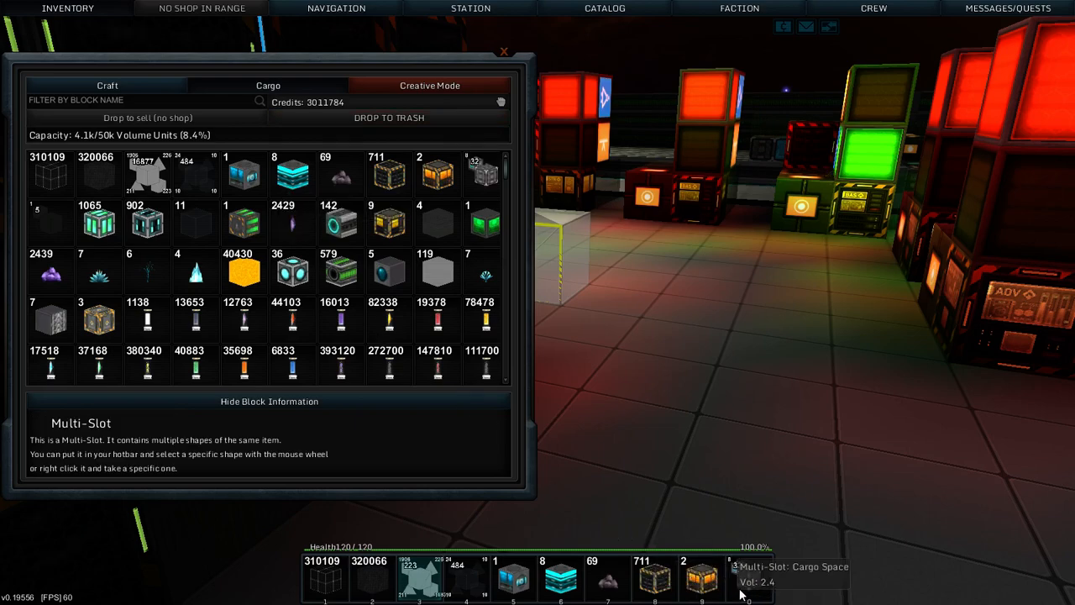
# Reopen the Basic Factory to see the finished Standard Factory
pyautogui.click(505, 51)
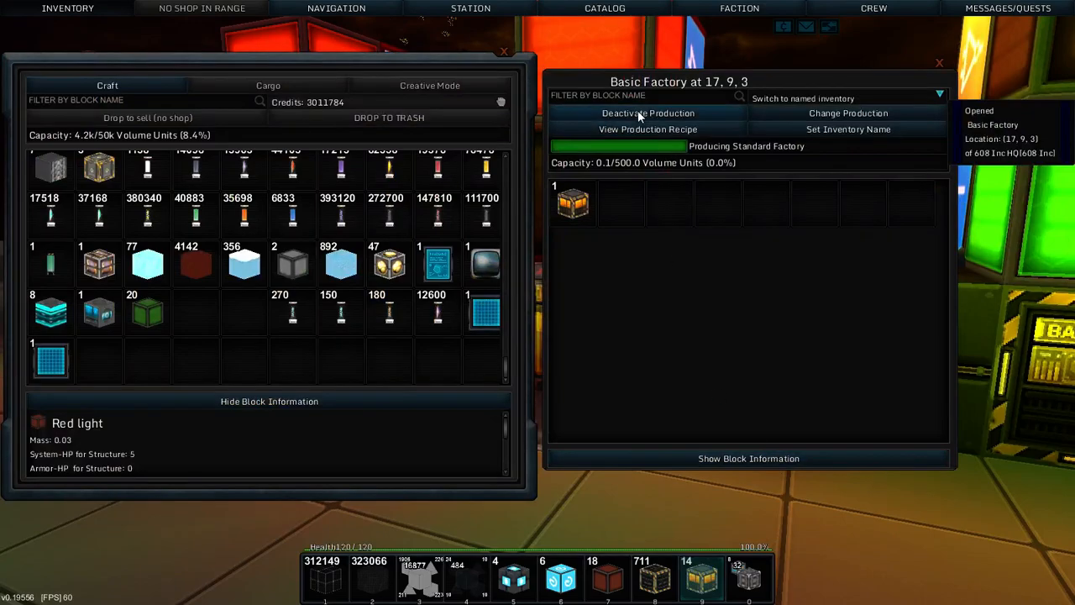
# Filter the new Standard Factory's product picker for hardener and cancel out of it
pyautogui.click(649, 113)
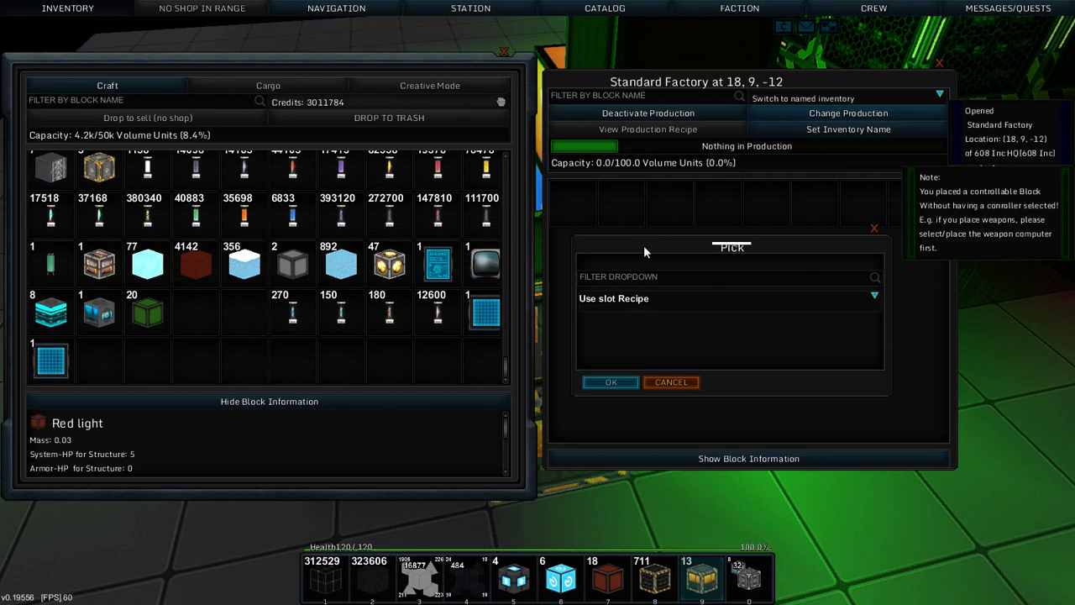
pyautogui.write('hard')
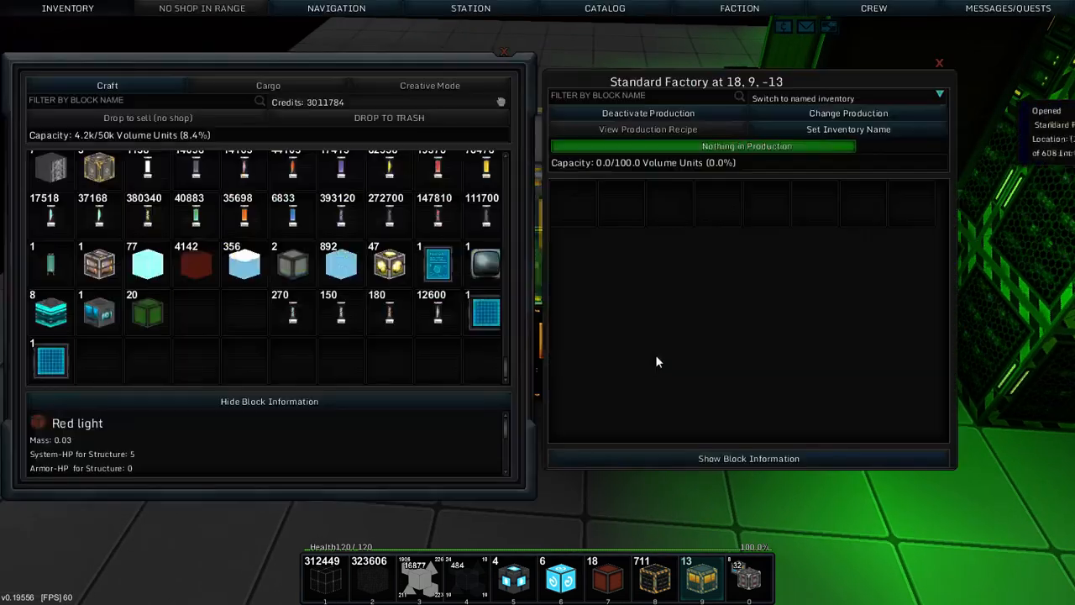
pyautogui.click(847, 113)
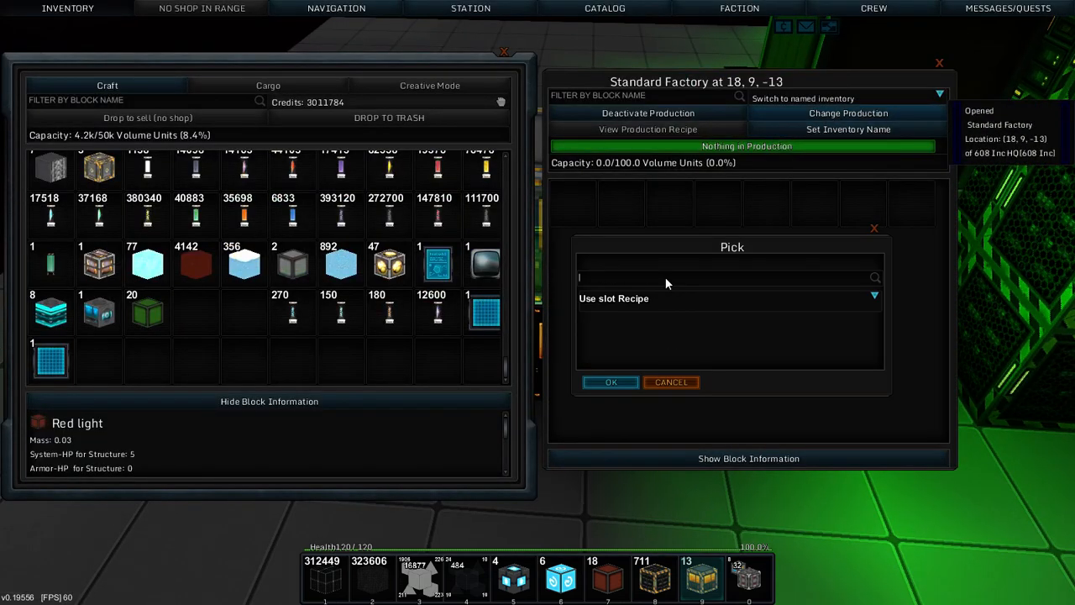
pyautogui.write('ard')
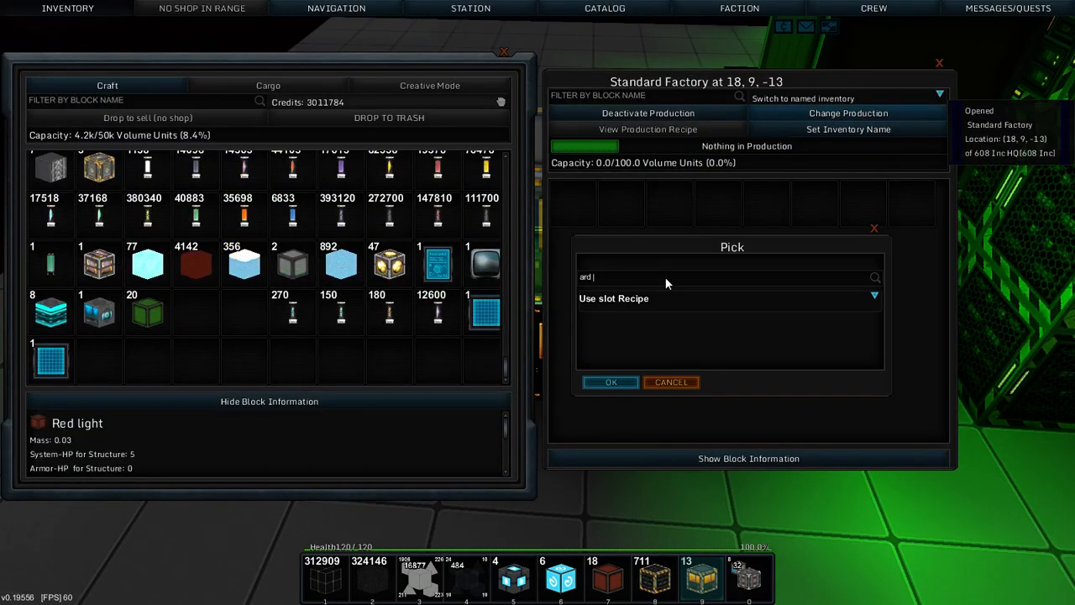
pyautogui.click(874, 296)
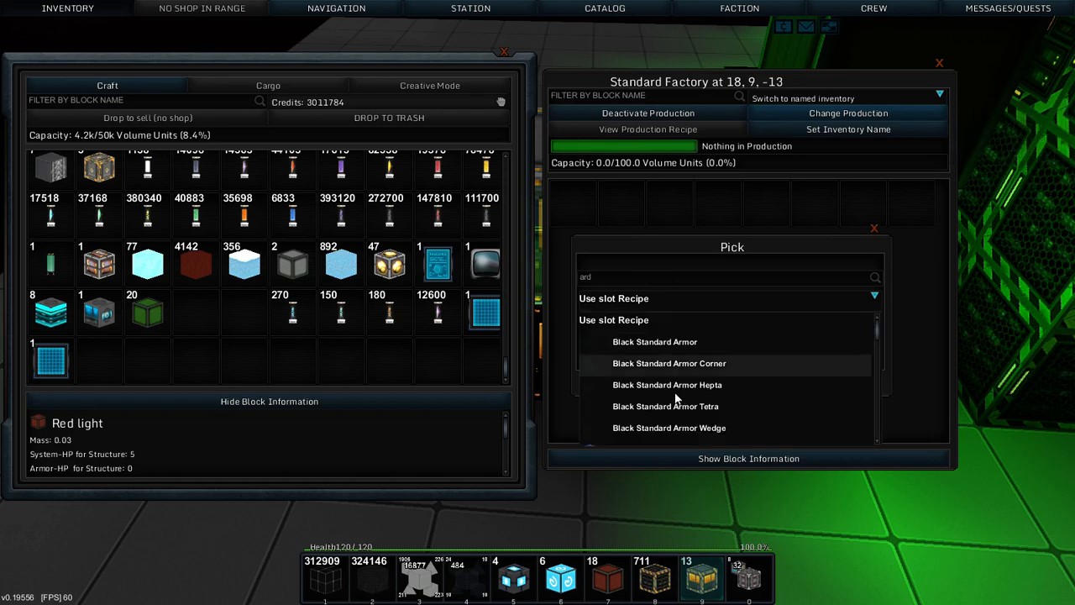
pyautogui.scroll(-3)
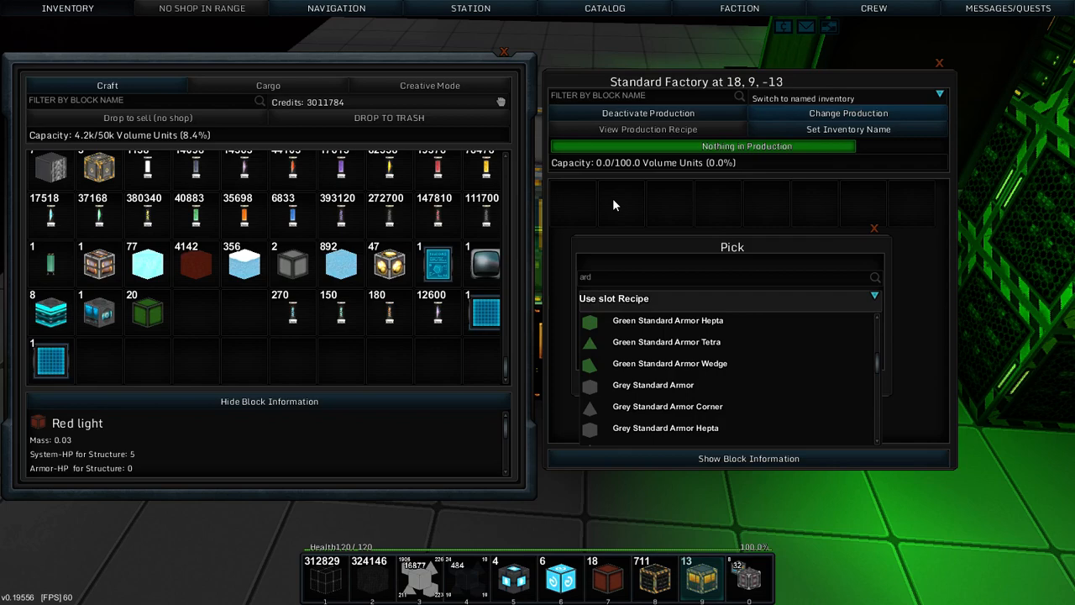
pyautogui.press('Escape')
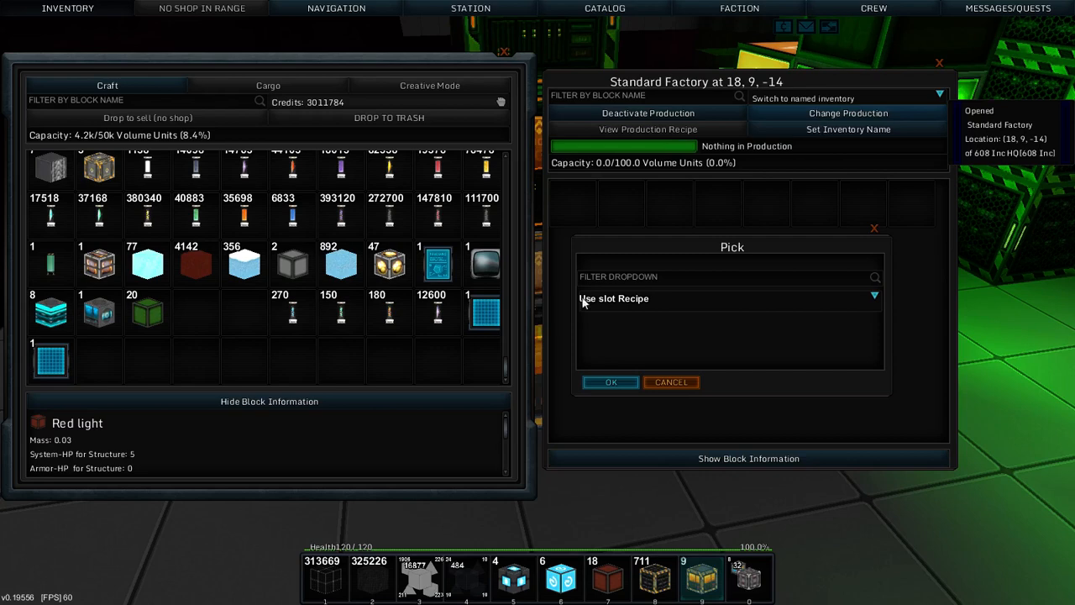
# Filter for grey armor shapes and pick Grey Standard Armor Hepta as this factory's recipe
pyautogui.write('y ar')
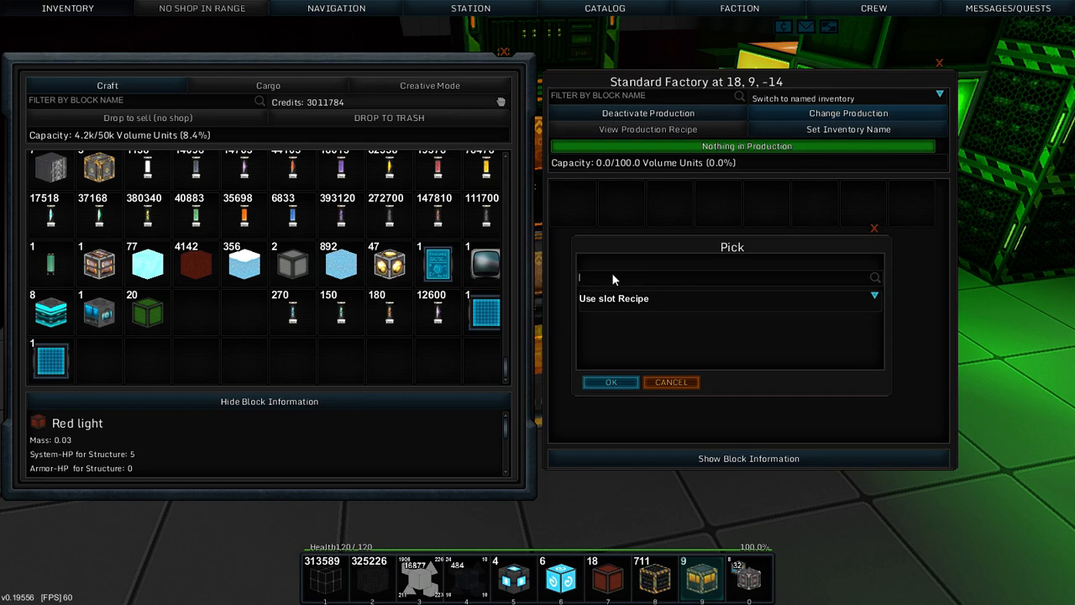
pyautogui.write('d')
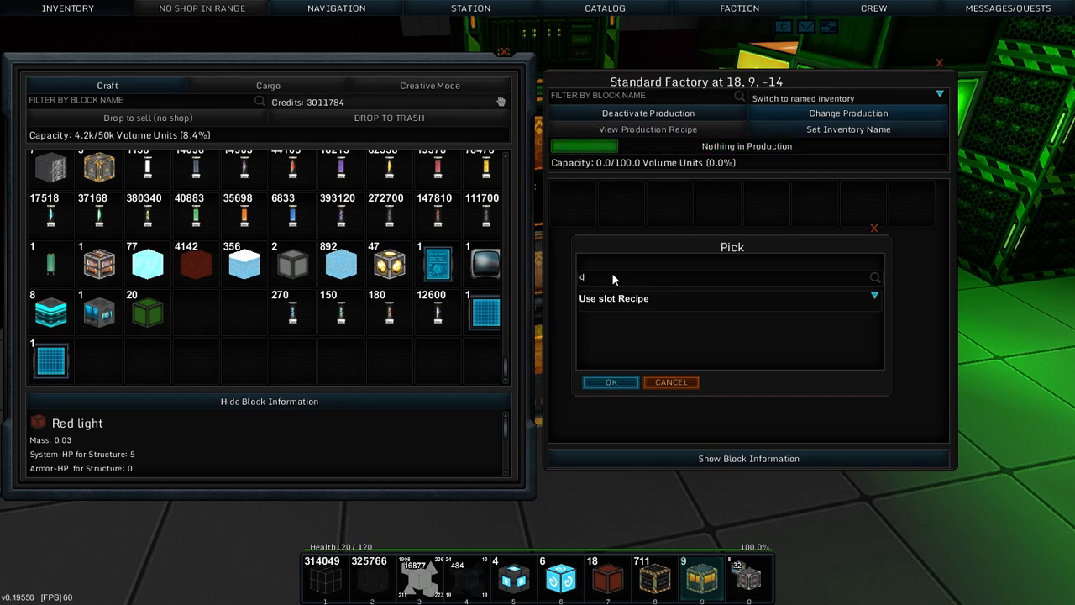
pyautogui.press('Backspace')
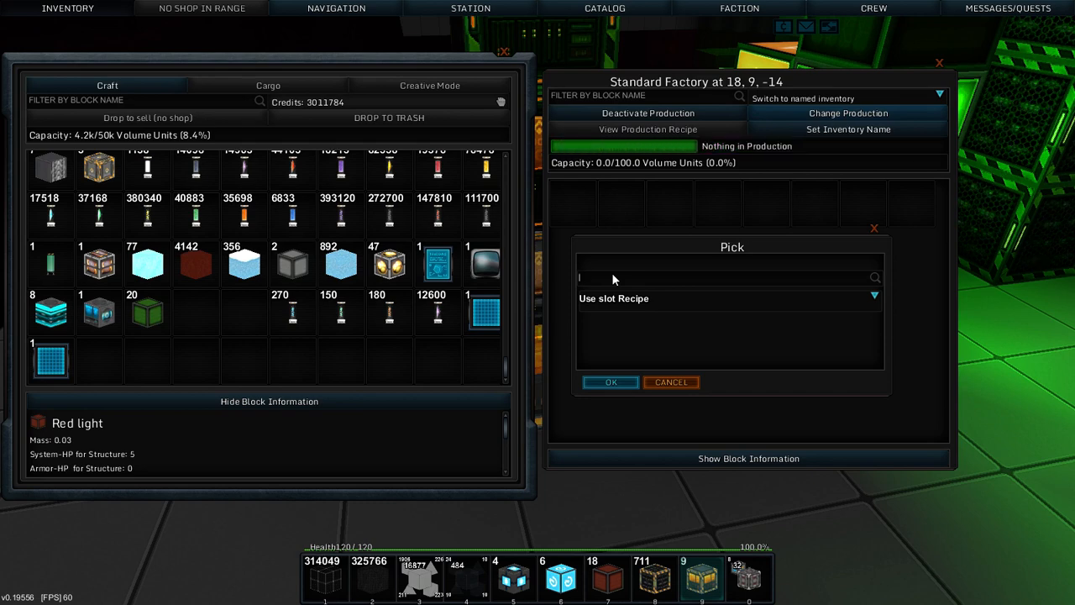
pyautogui.write('y sl')
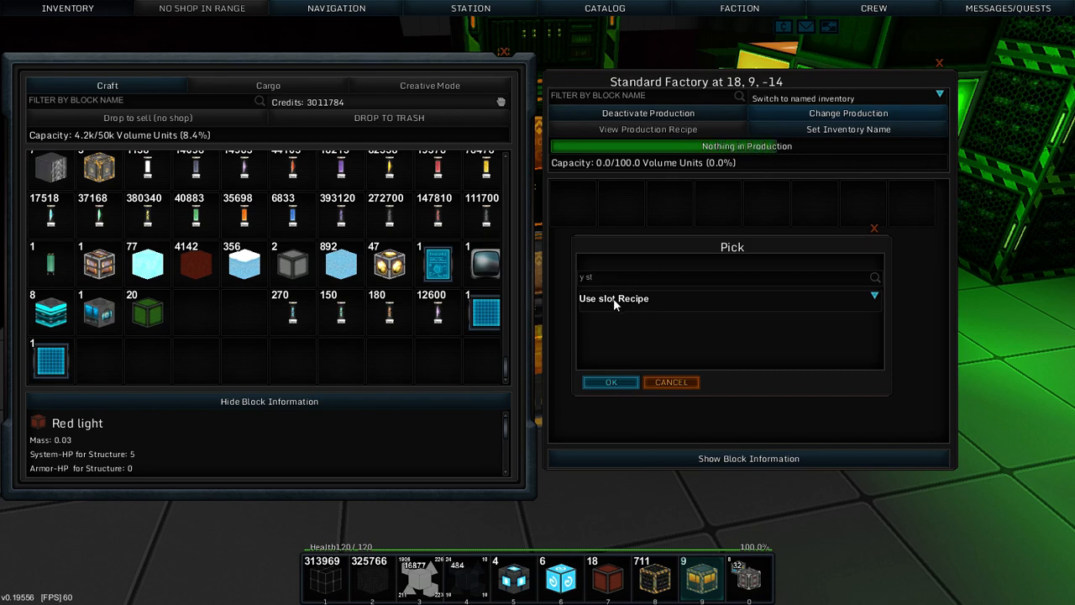
pyautogui.click(873, 296)
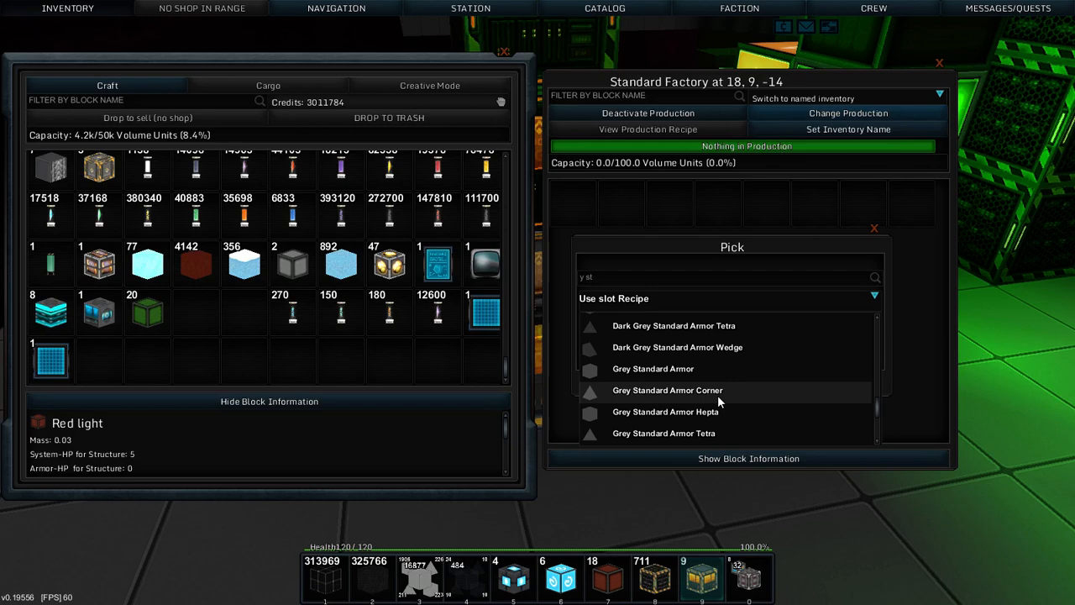
pyautogui.press('Escape')
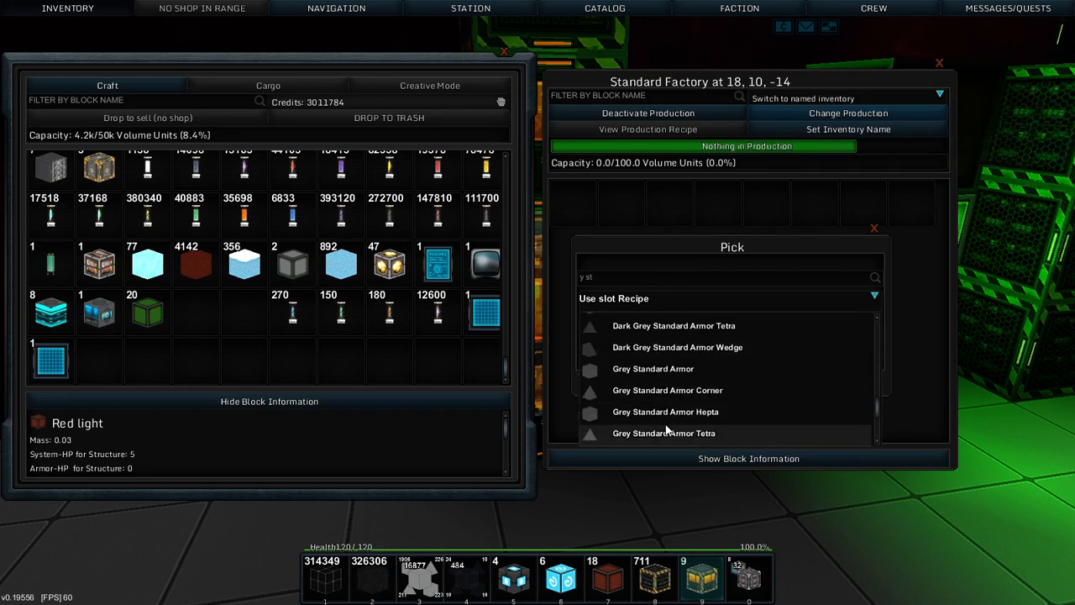
pyautogui.click(666, 411)
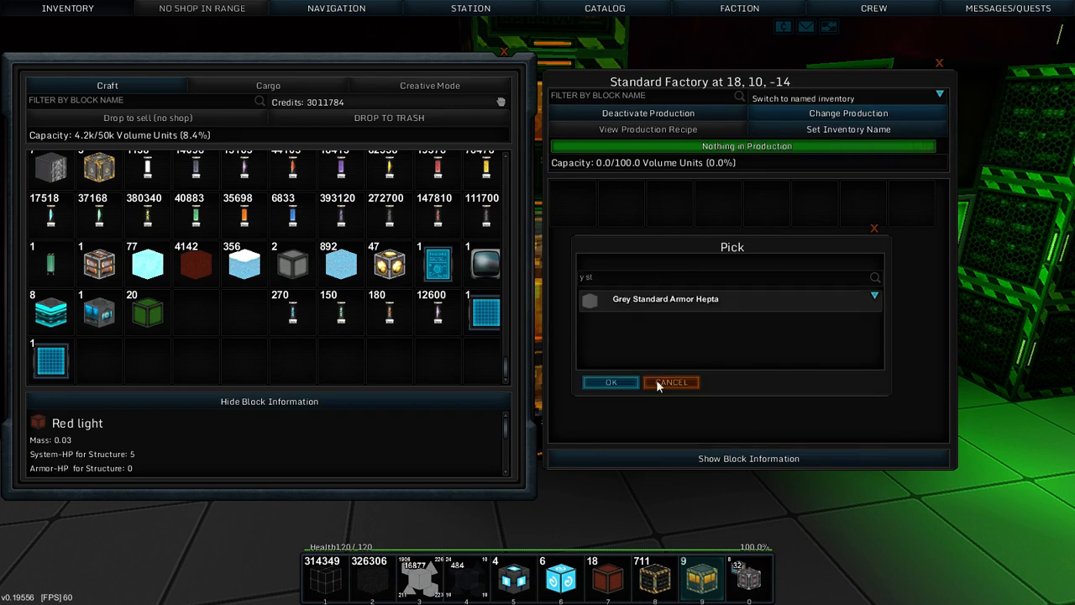
pyautogui.click(672, 383)
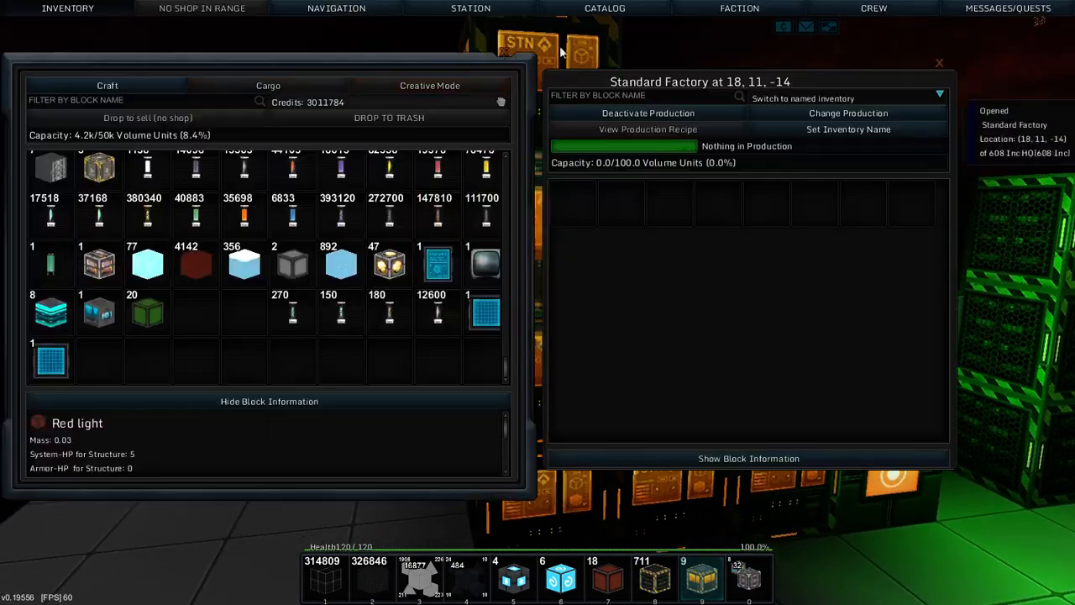
# Filter 'y st' and set the next factories to Grey Standard Armor Tetra
pyautogui.click(847, 112)
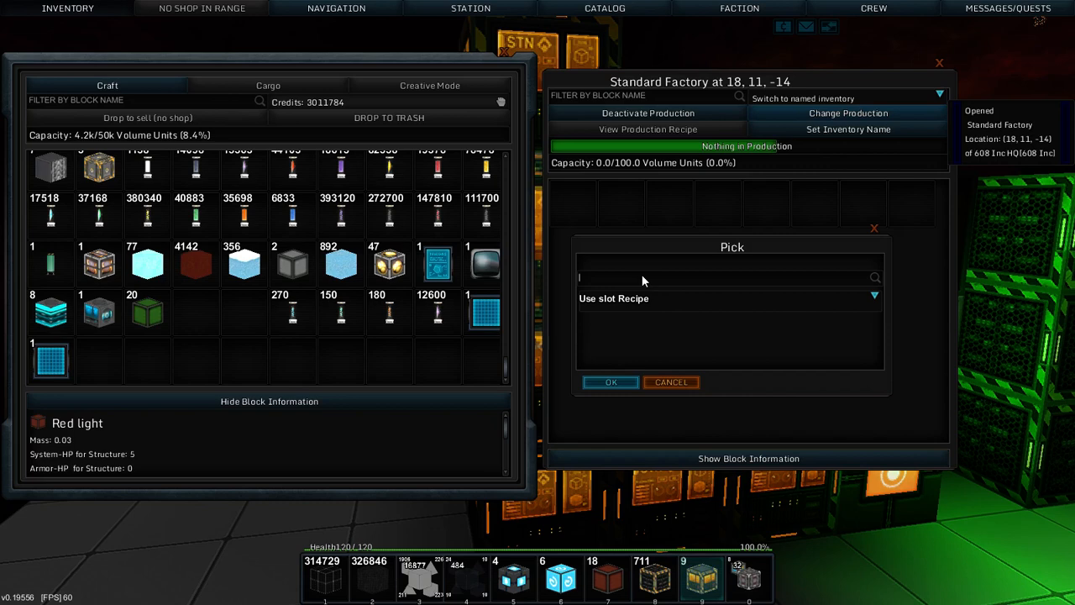
pyautogui.write('y st')
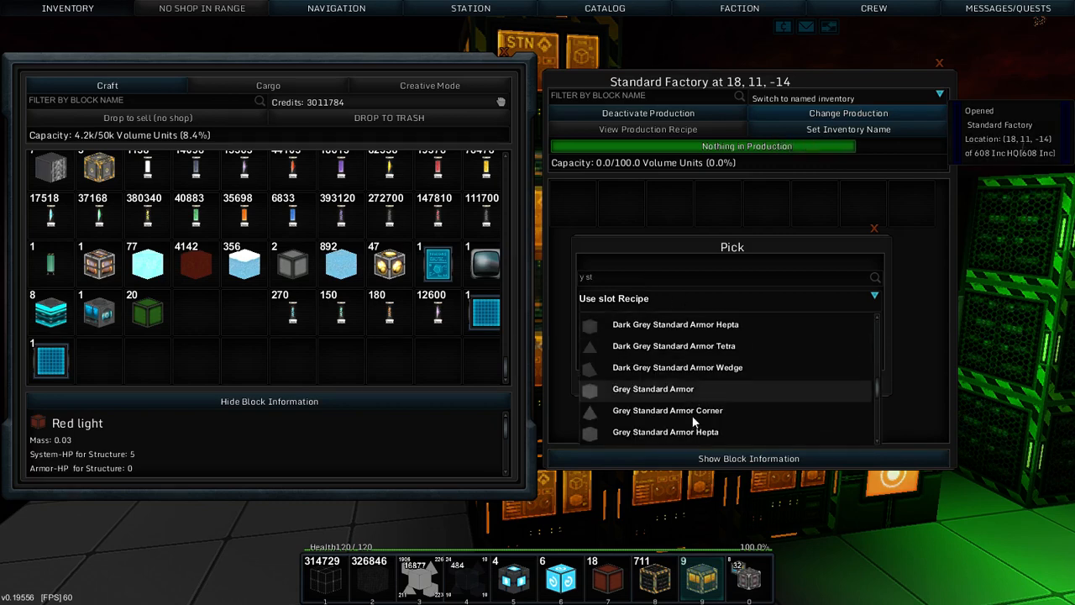
pyautogui.click(664, 346)
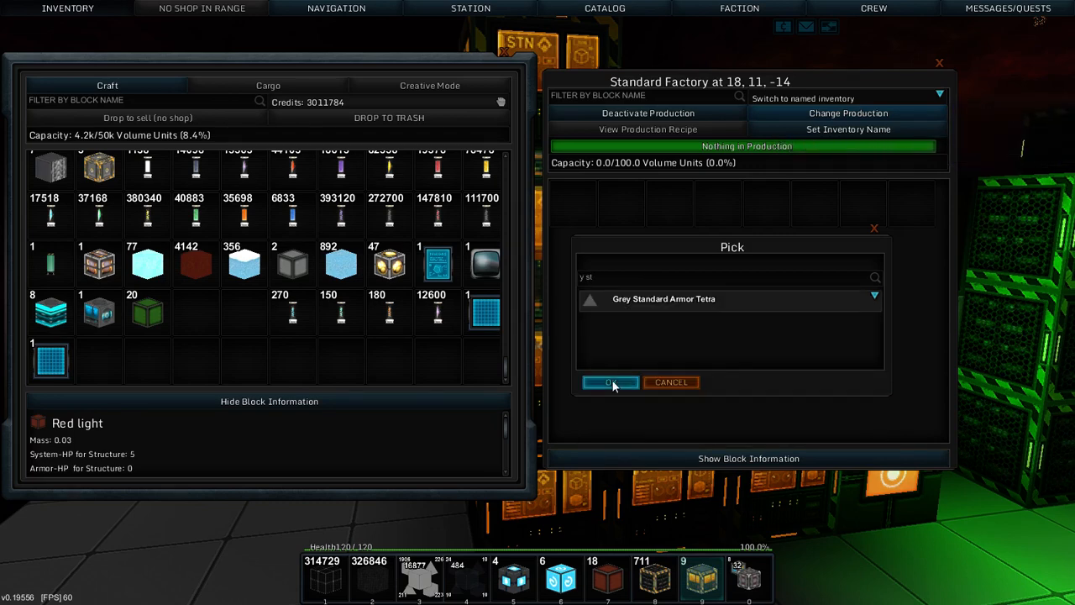
pyautogui.click(610, 383)
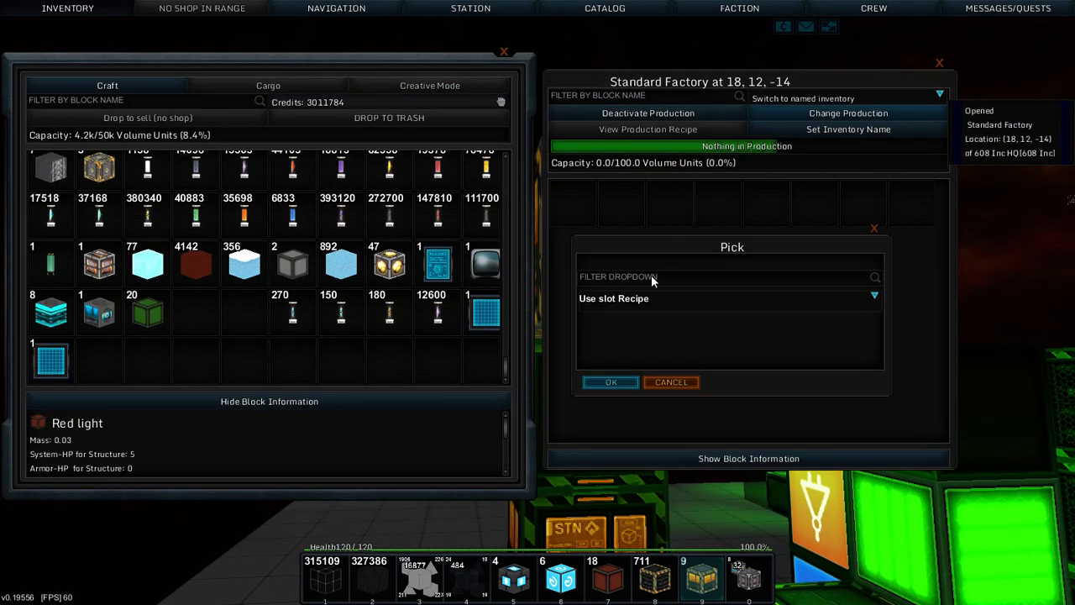
pyautogui.write('y st')
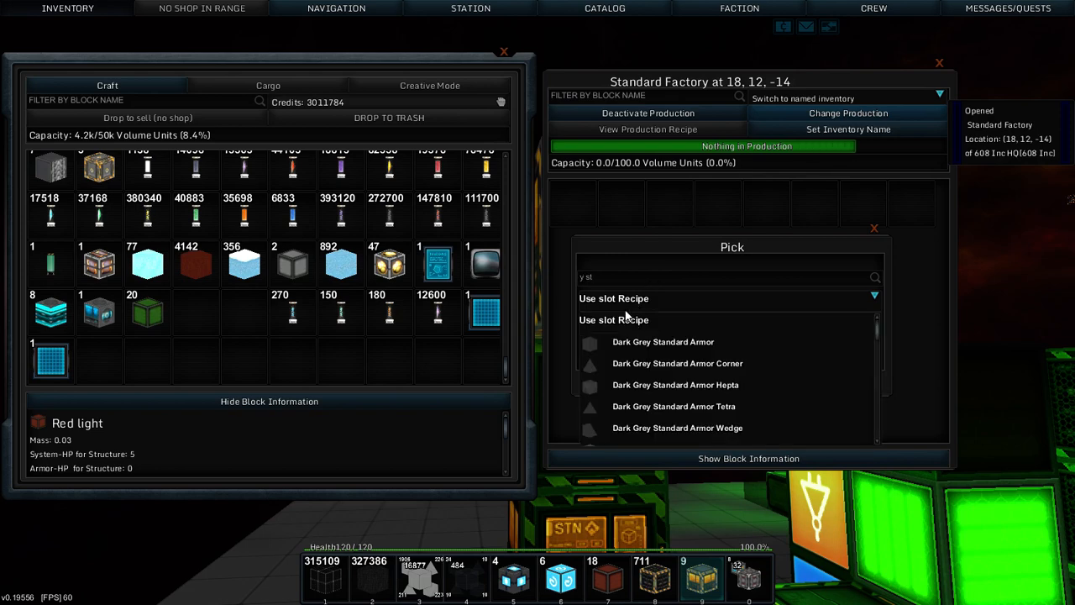
pyautogui.click(677, 429)
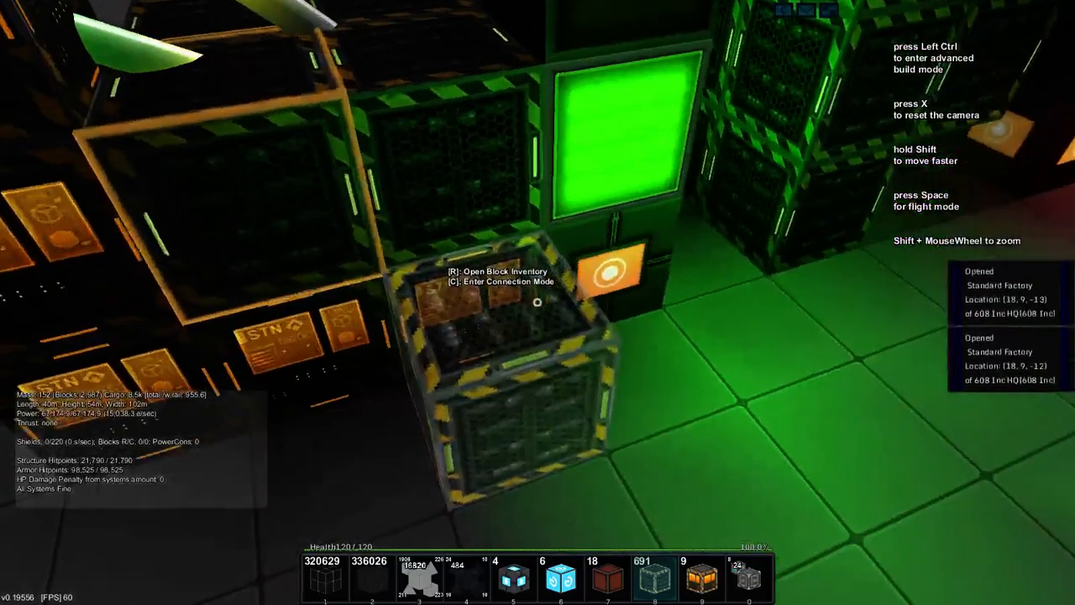
# Check the inventory twice, closing it each time before walking out
pyautogui.press('r')
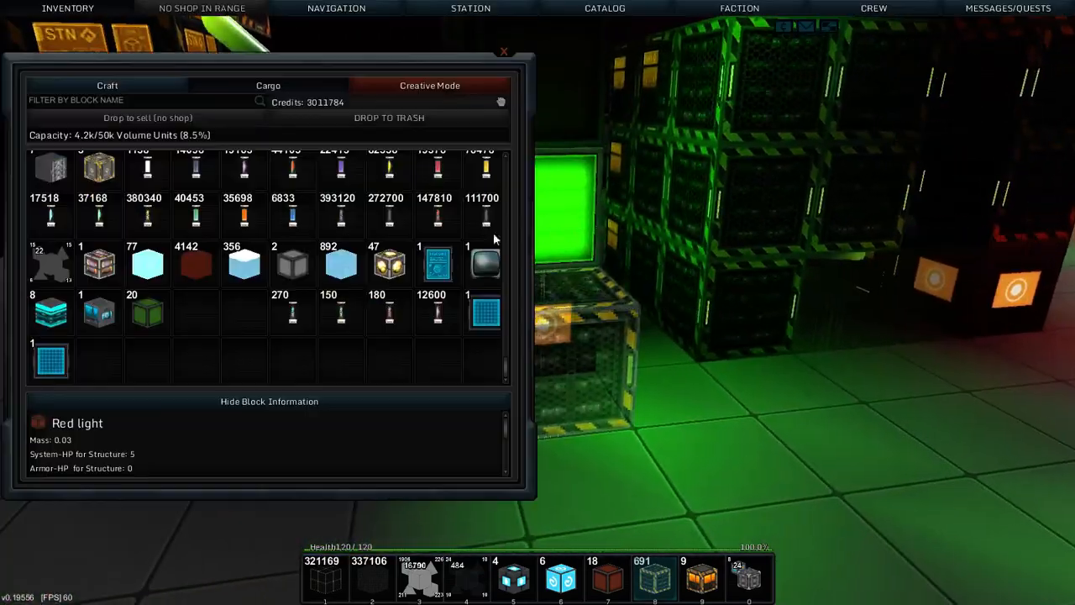
pyautogui.click(504, 51)
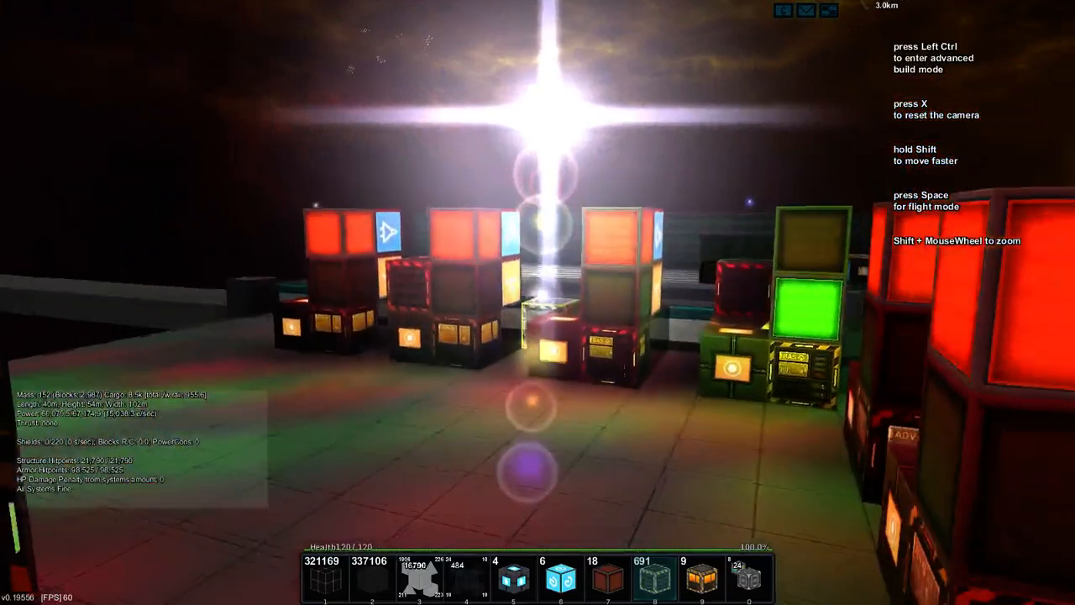
pyautogui.press('i')
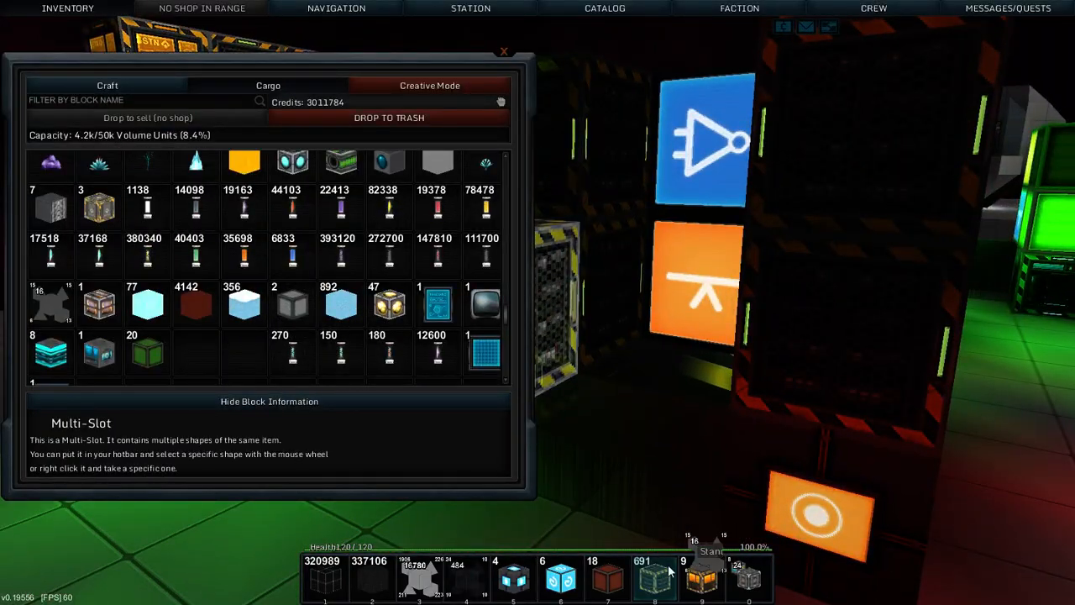
pyautogui.click(505, 50)
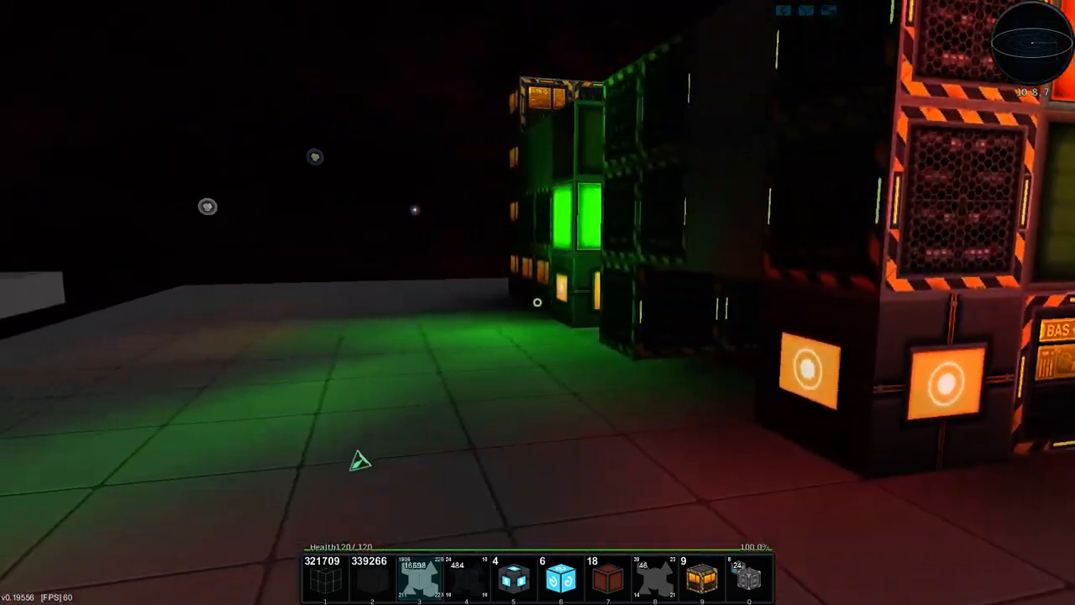
pyautogui.moveTo(538, 303)
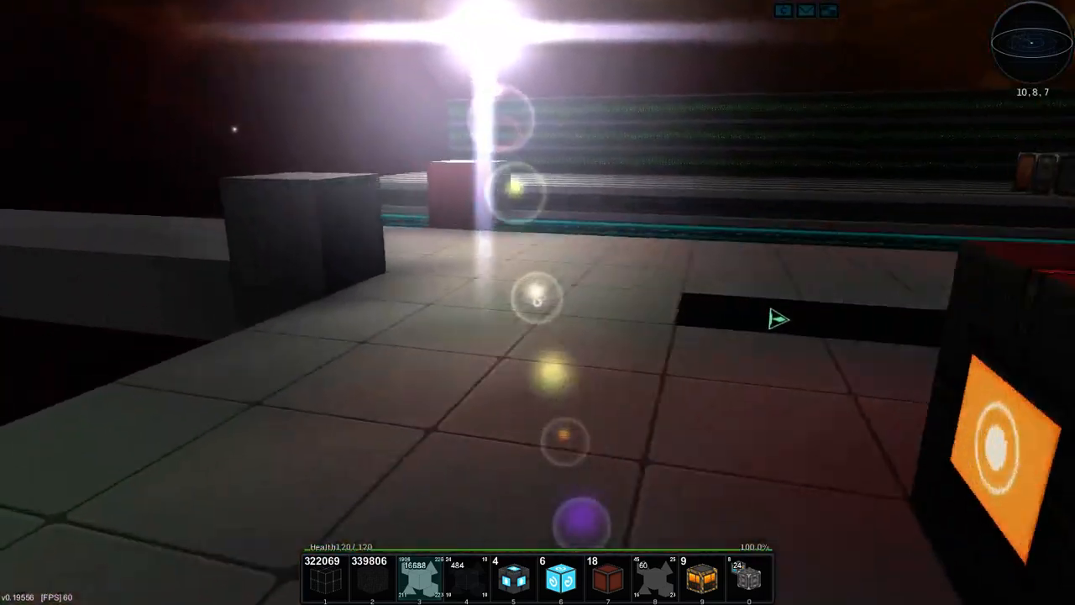
pyautogui.moveTo(537, 302)
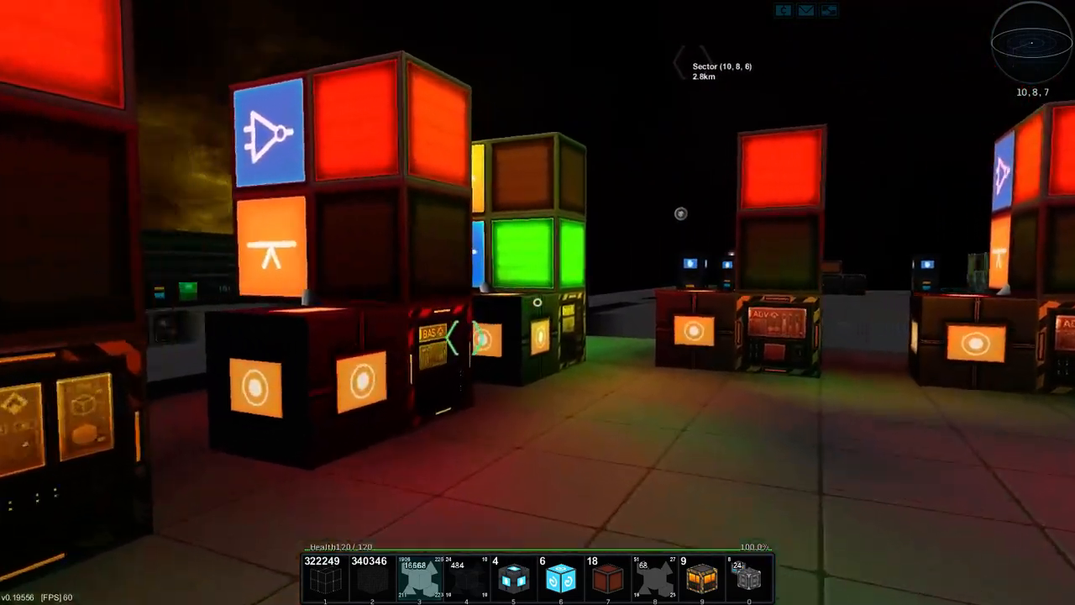
pyautogui.moveTo(537, 303)
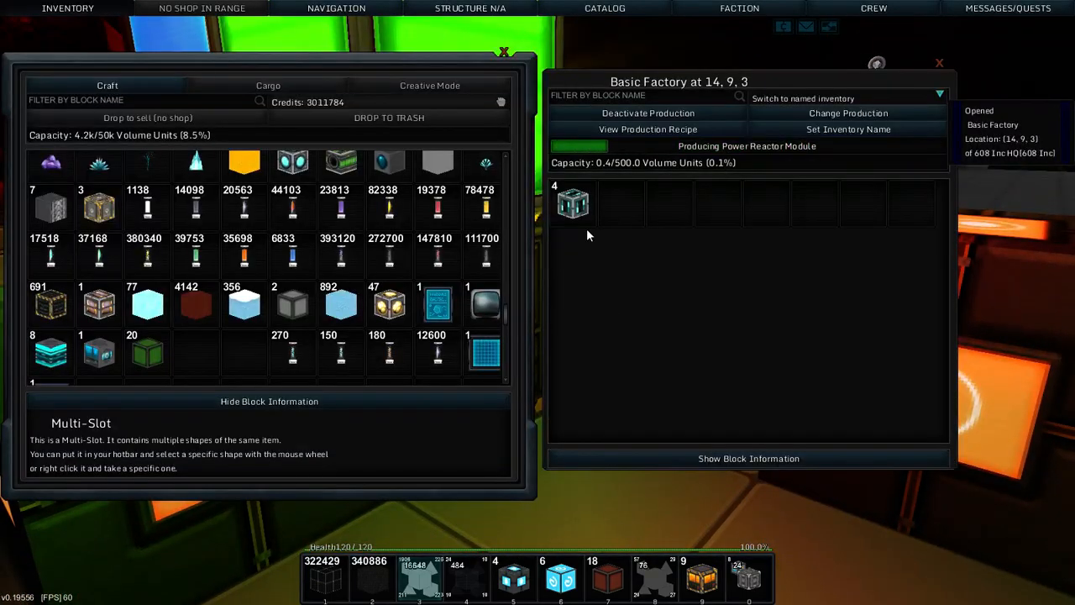
# Leave the basic factory and open the Capsule Refinery's inventory
pyautogui.press('Escape')
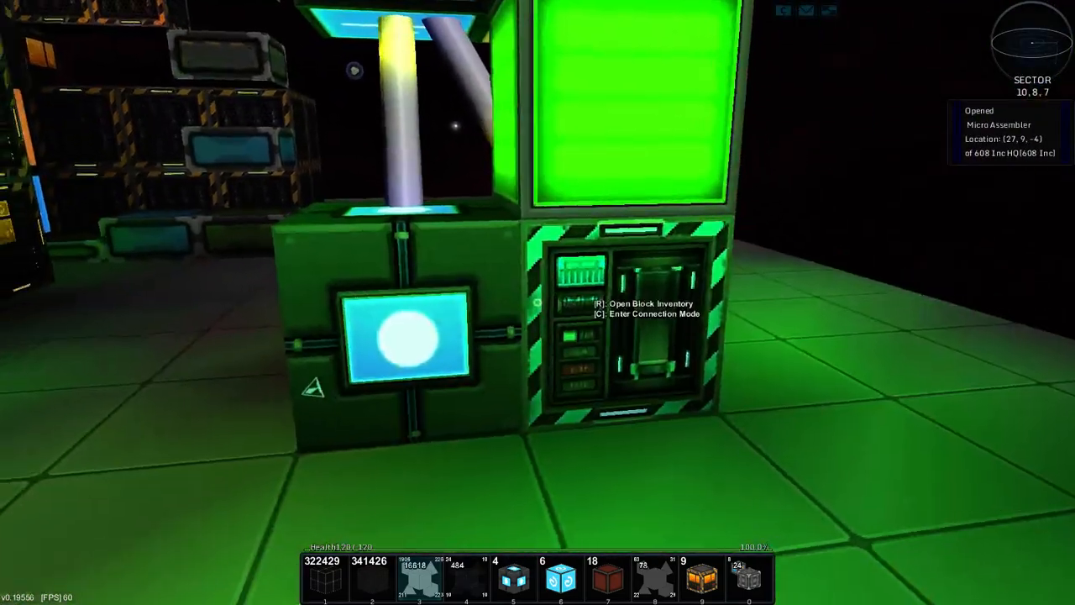
pyautogui.press('r')
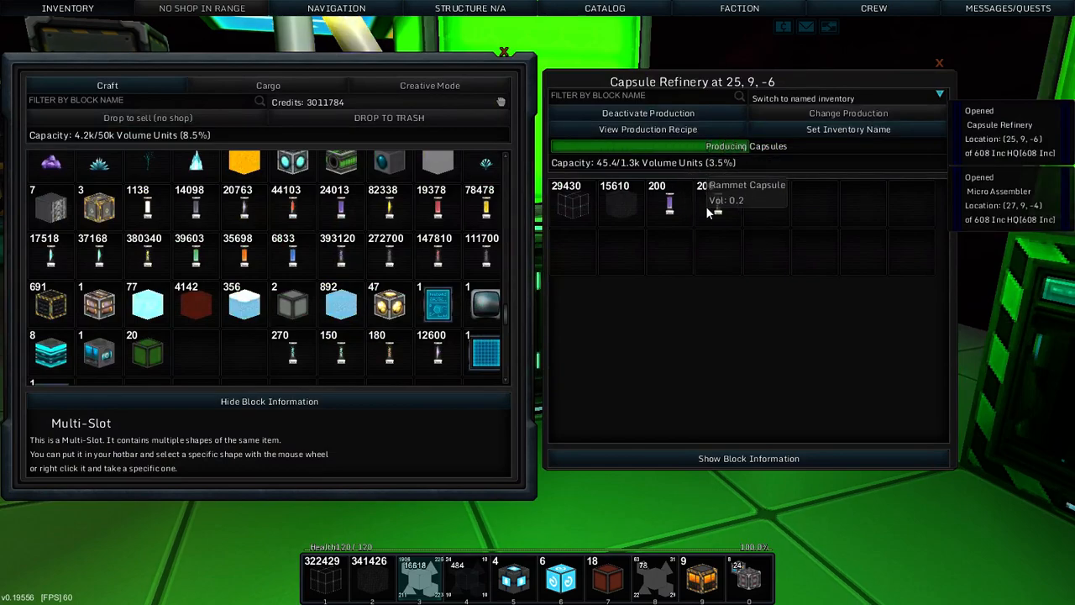